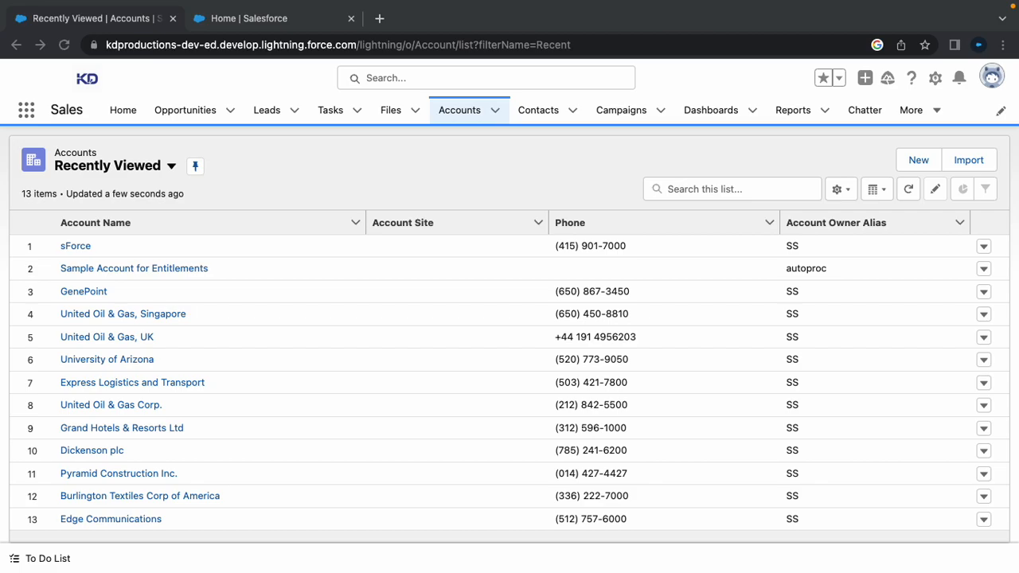
{"action": "mouse_move", "coordinate": [545, 168]}
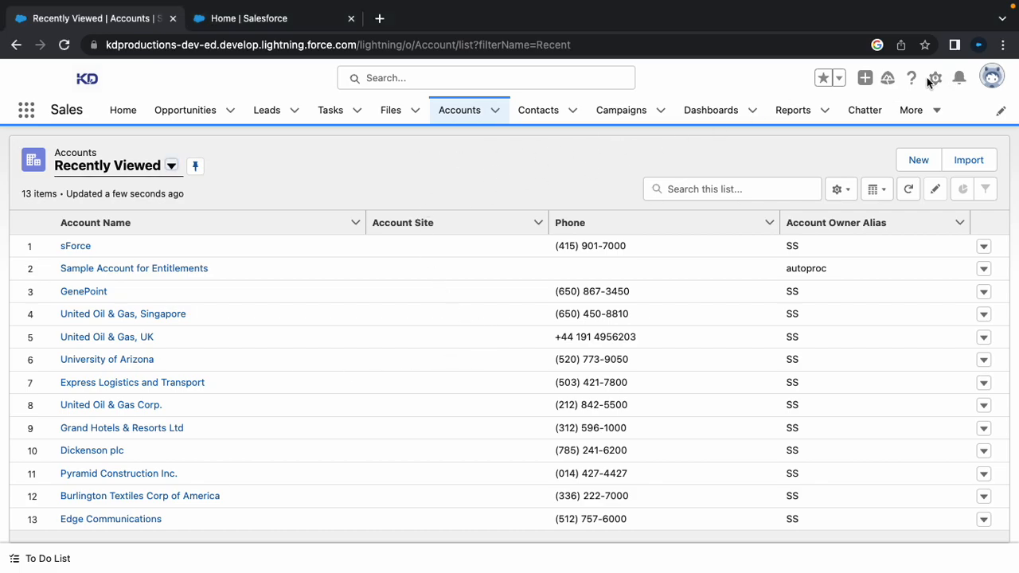
Launch the Developer Console from the Setup gear menu.
{"action": "left_click", "coordinate": [934, 78]}
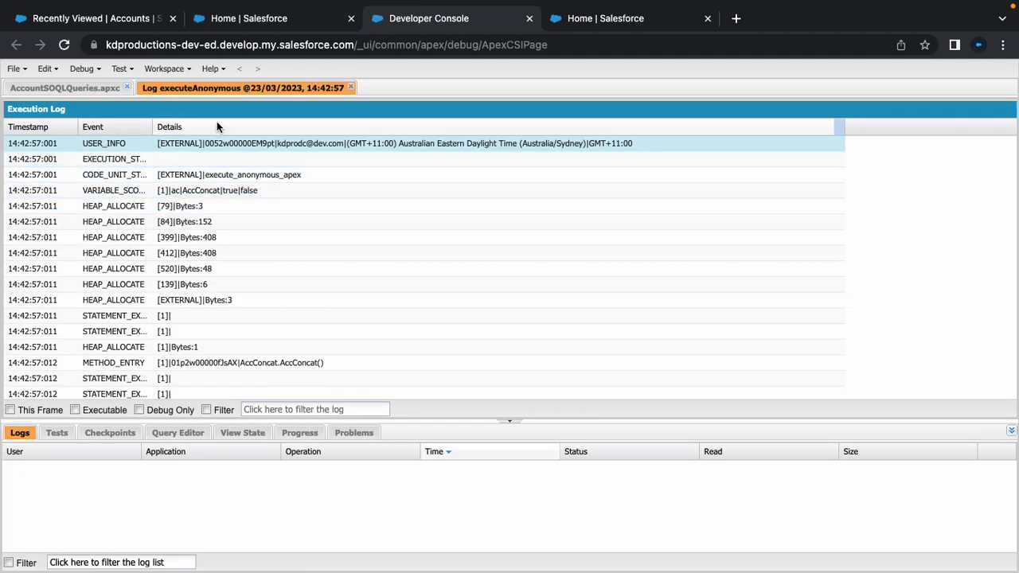
Browse the saved Apex classes and filter them by 'creat' to find createTask.
{"action": "left_click", "coordinate": [12, 68]}
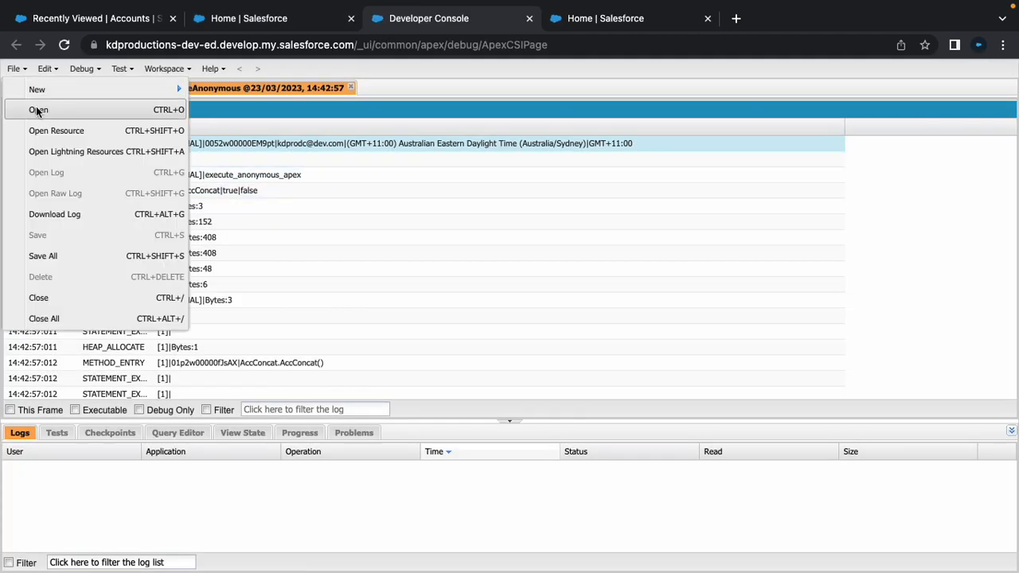
{"action": "left_click", "coordinate": [39, 109]}
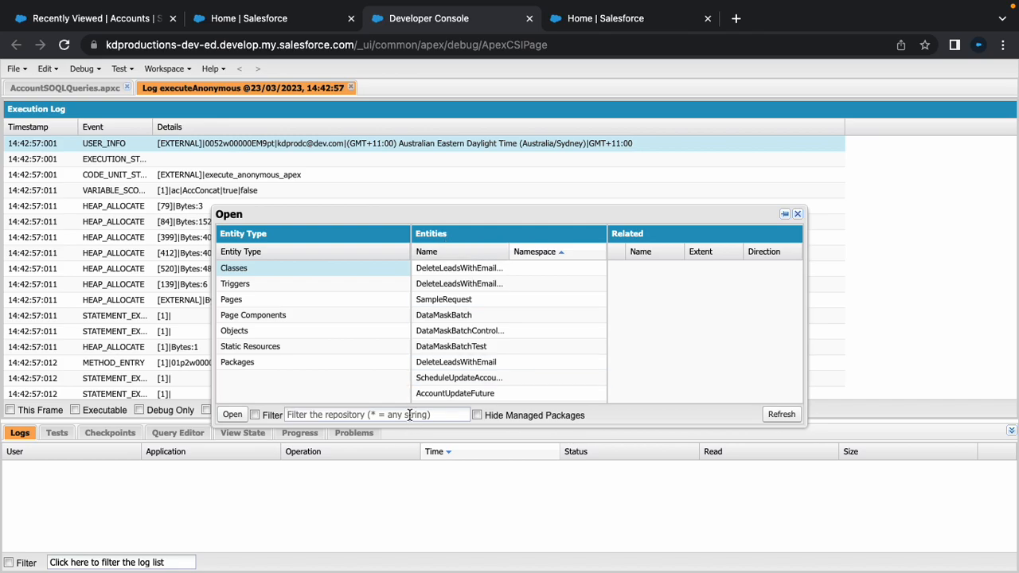
{"action": "type", "text": "creat"}
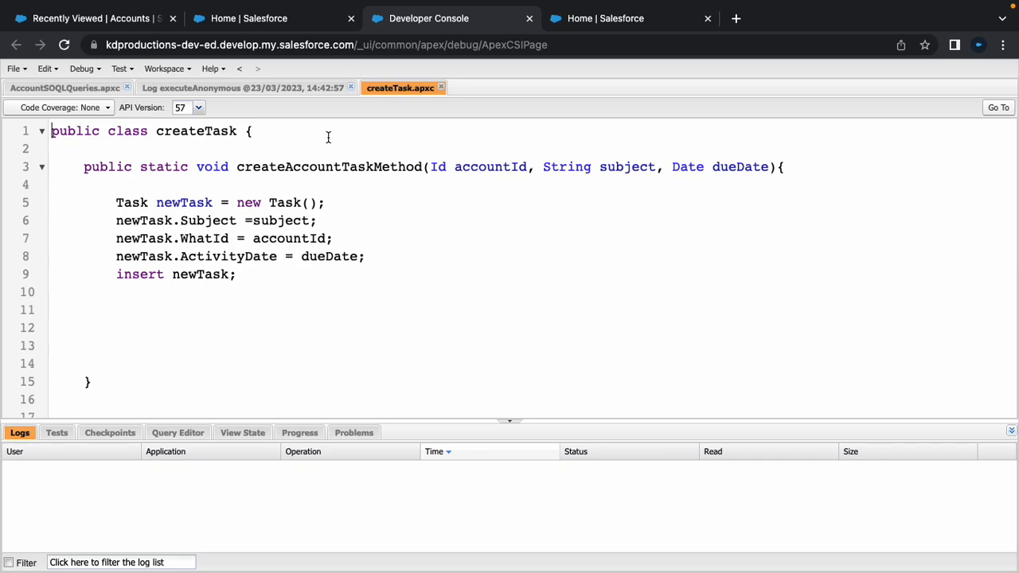
{"action": "mouse_move", "coordinate": [183, 210]}
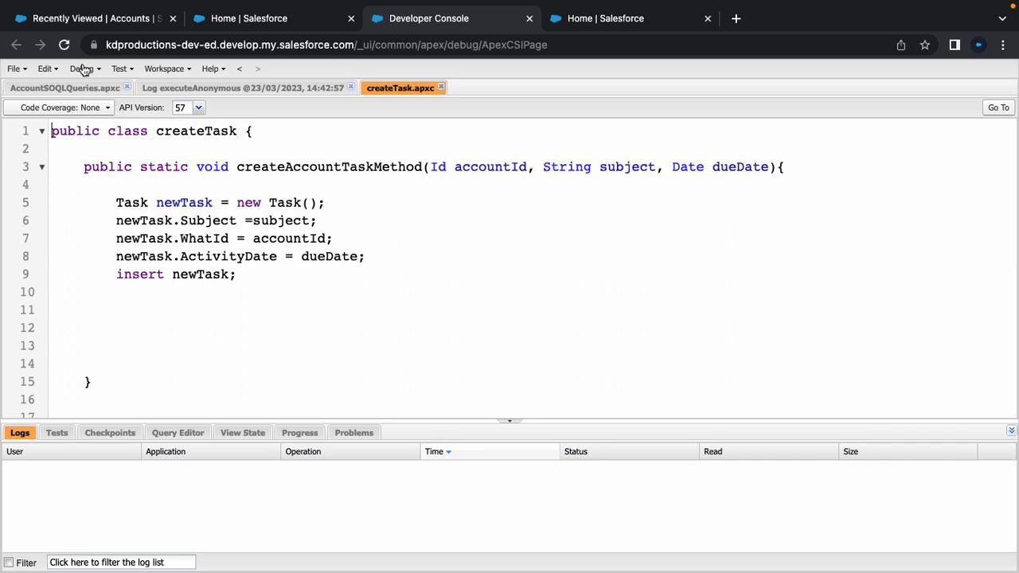
Write createTask.createAccountTaskMethod(accID, subj, dDate); in the Execute Anonymous window.
{"action": "left_click", "coordinate": [83, 68]}
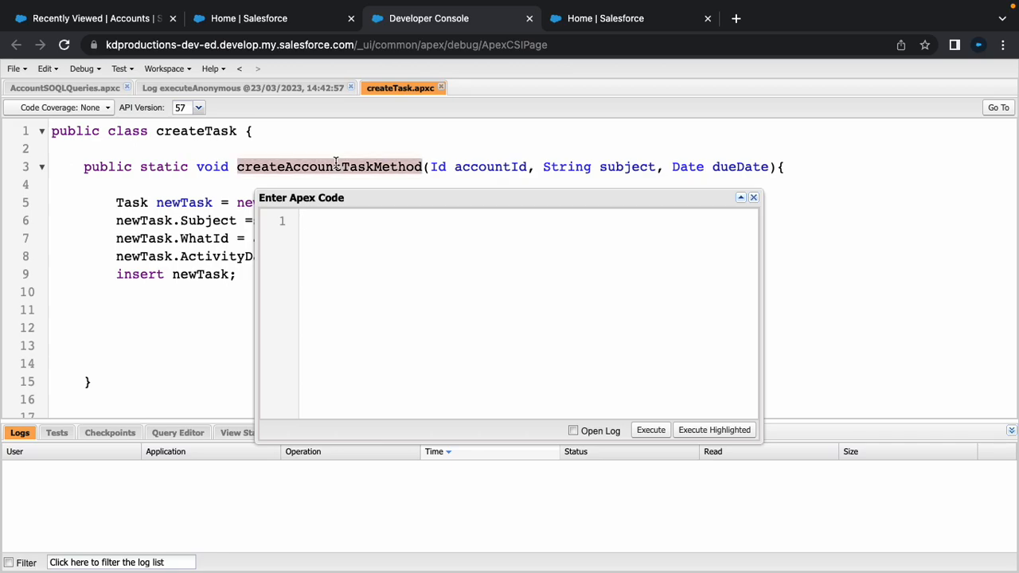
{"action": "type", "text": "createAccountTaskMethod"}
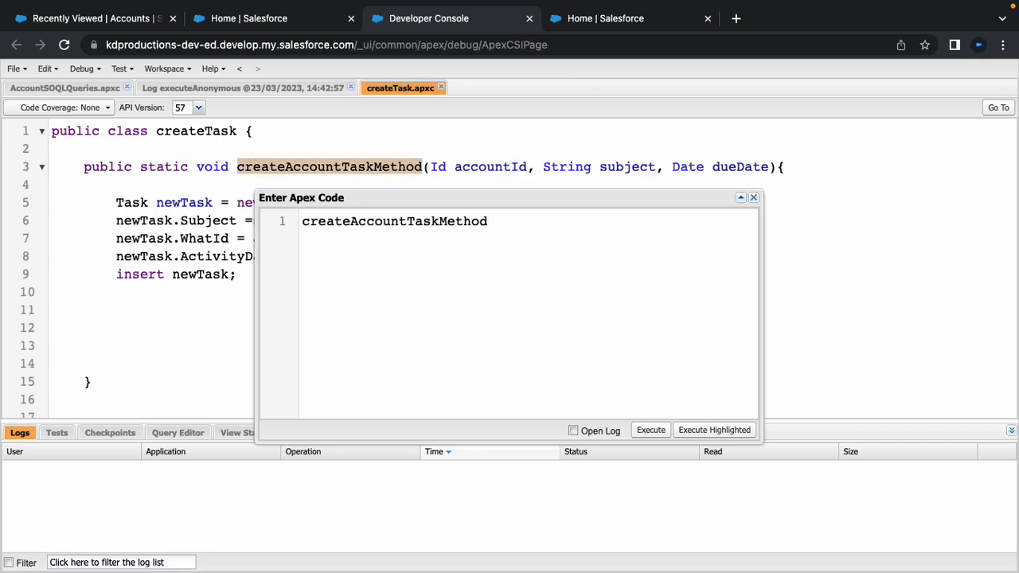
{"action": "type", "text": "."}
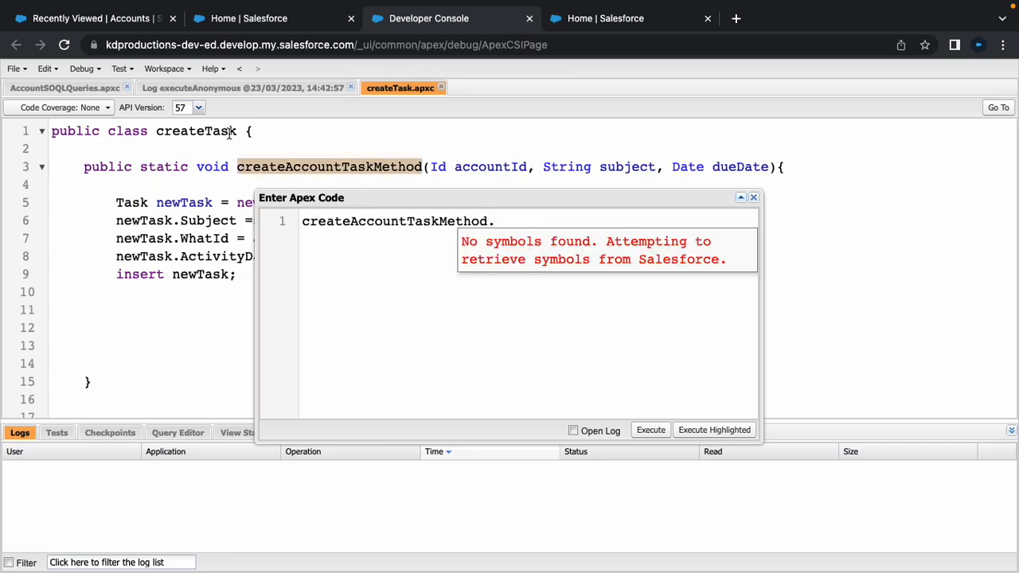
{"action": "type", "text": "createTask"}
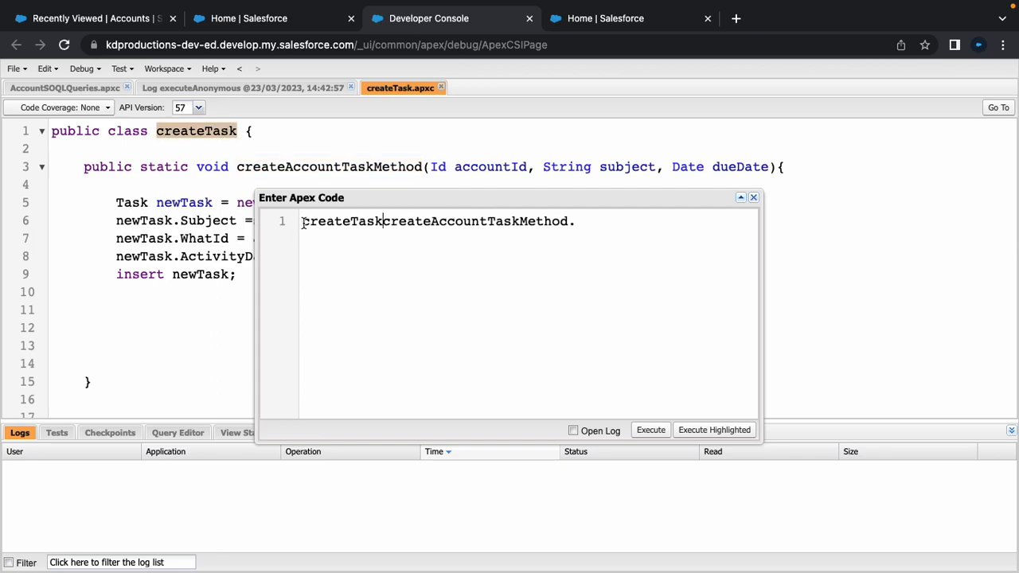
{"action": "type", "text": "createTask.createAccountTaskMethod"}
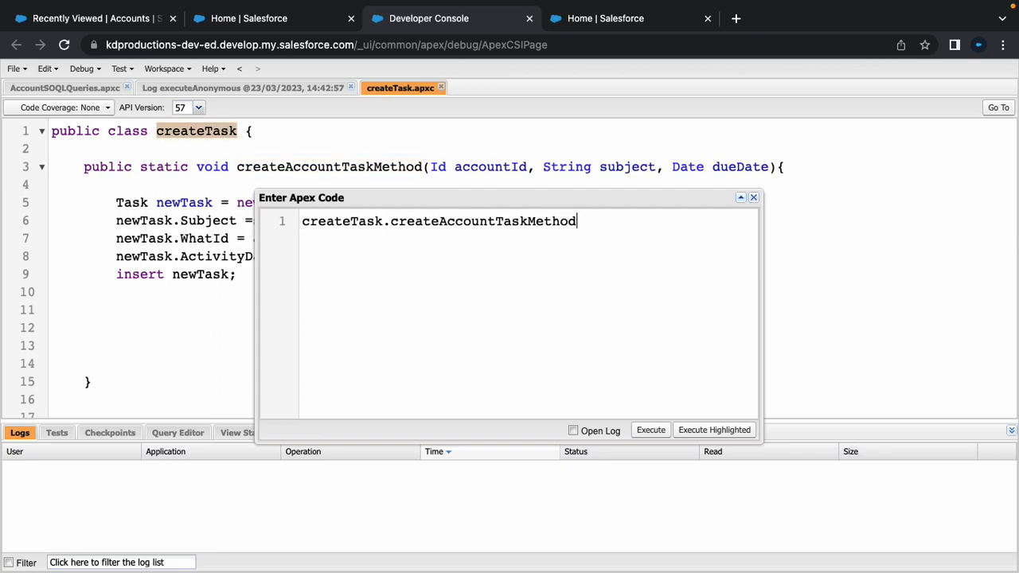
{"action": "type", "text": "()"}
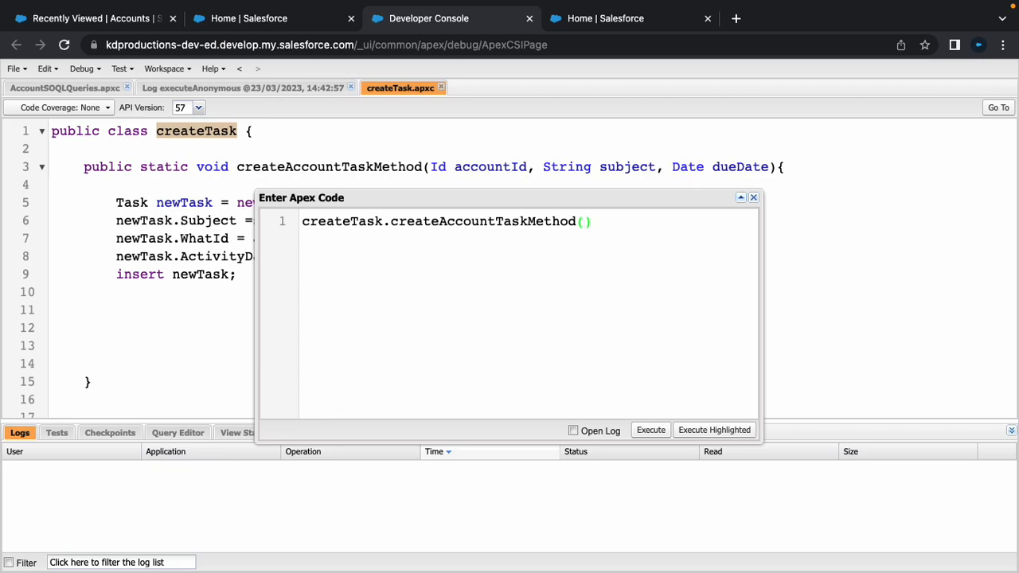
{"action": "type", "text": "accID"}
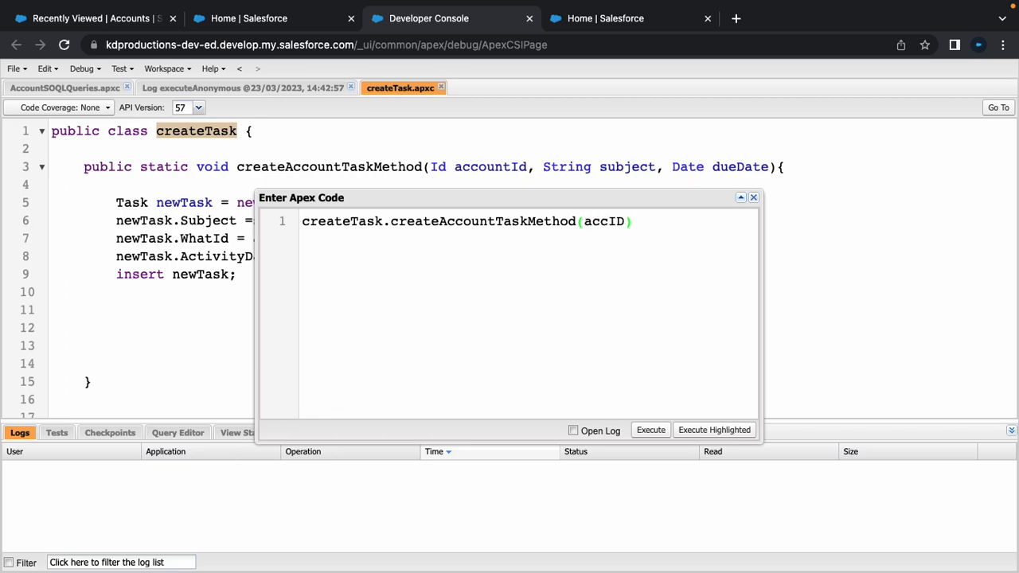
{"action": "type", "text": ", su"}
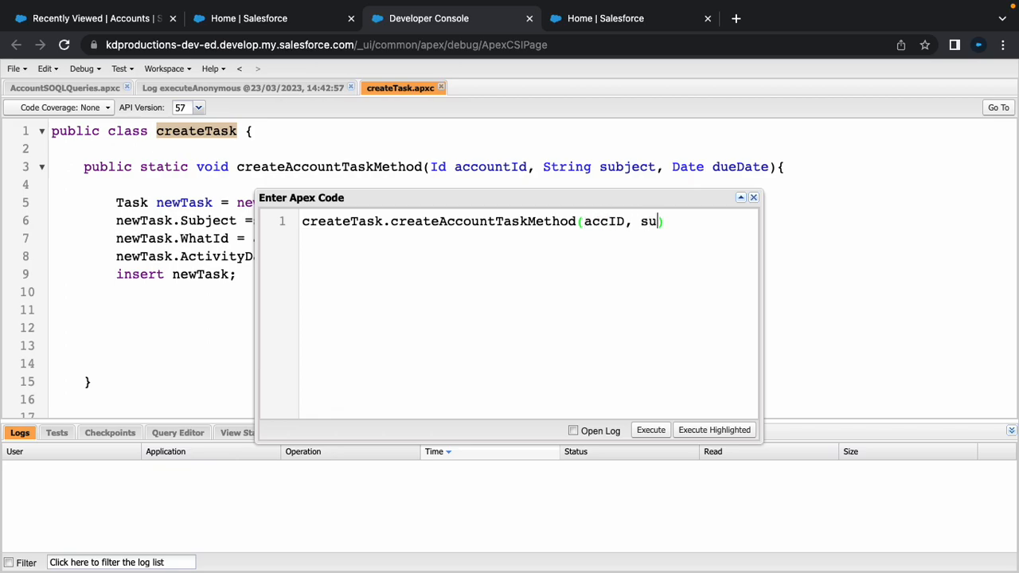
{"action": "type", "text": "bj, d"}
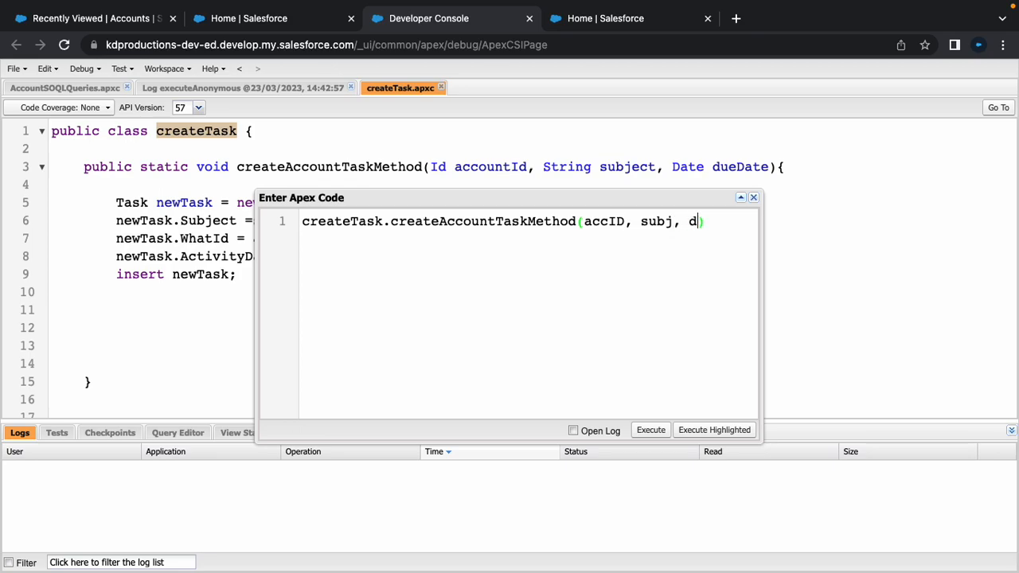
{"action": "type", "text": "da"}
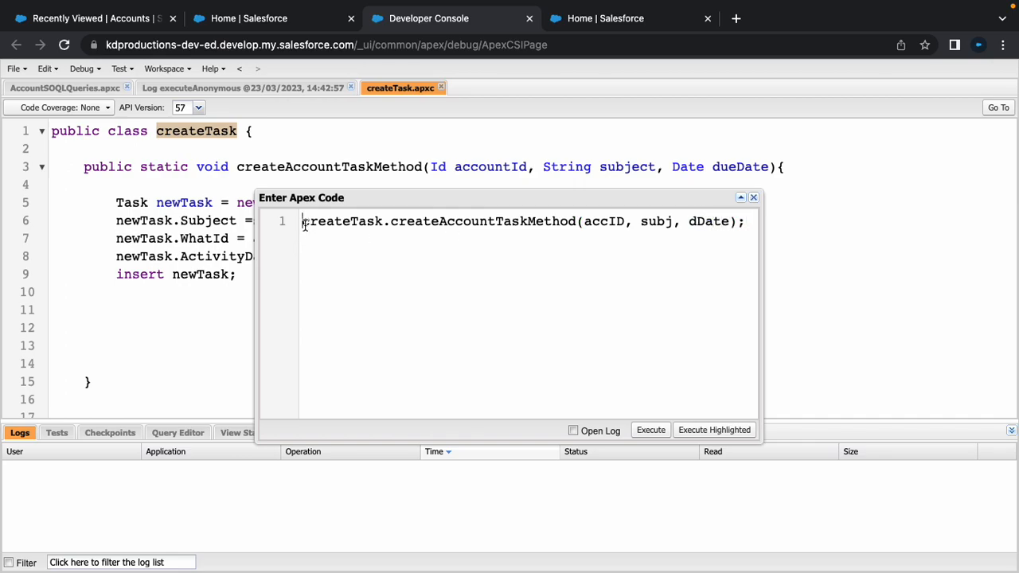
Declare String subj = 'Apex Created T...' and an empty Id accId in the anonymous script.
{"action": "type", "text": "Str"}
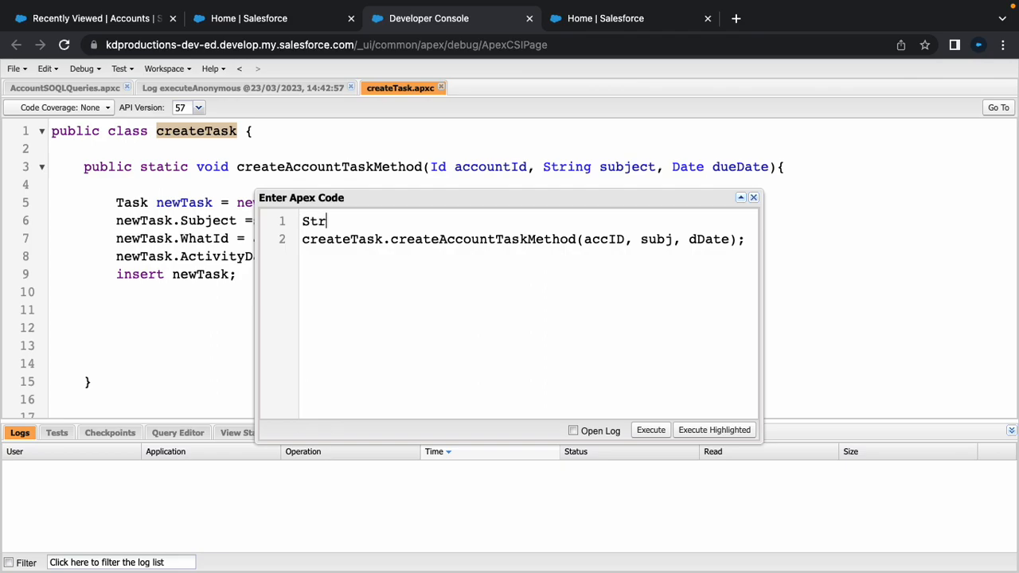
{"action": "type", "text": "ing subhj"}
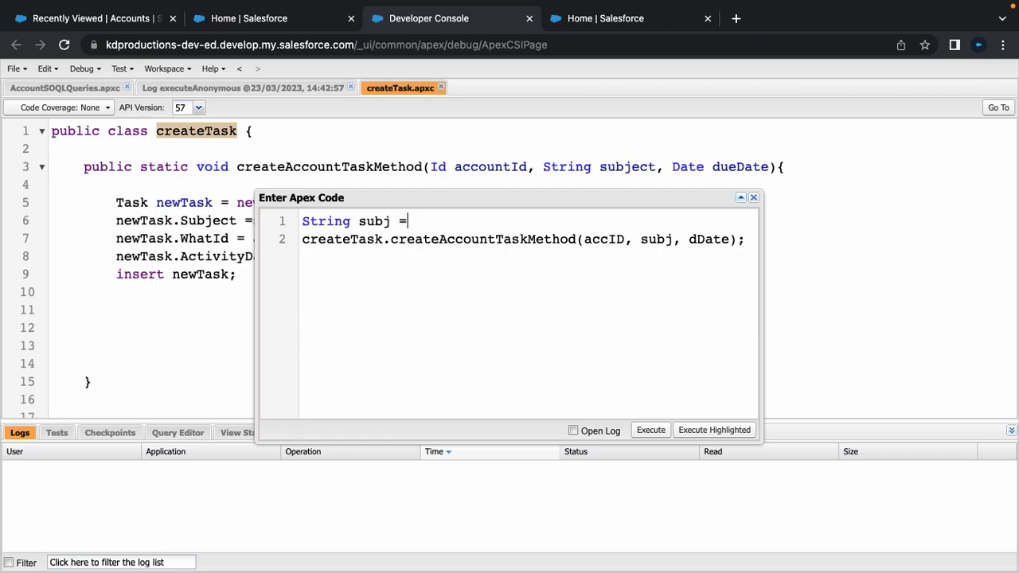
{"action": "type", "text": "''"}
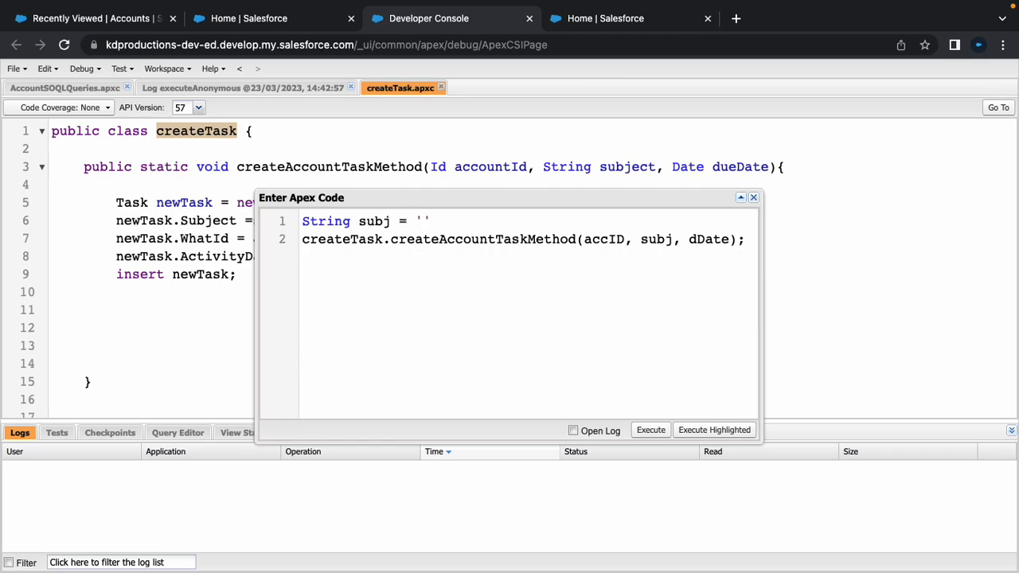
{"action": "type", "text": "Apex Cr"}
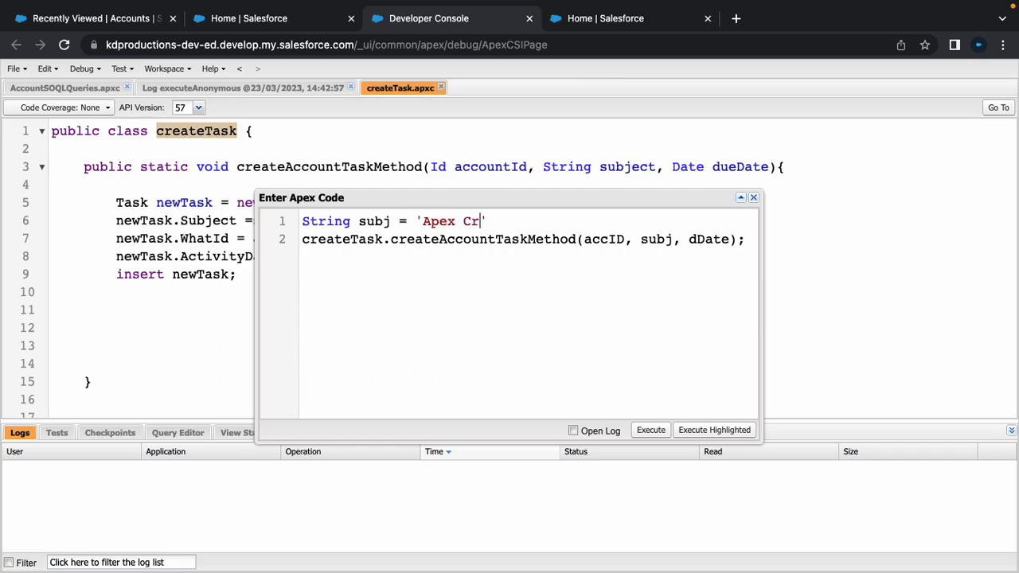
{"action": "type", "text": "eated Task"}
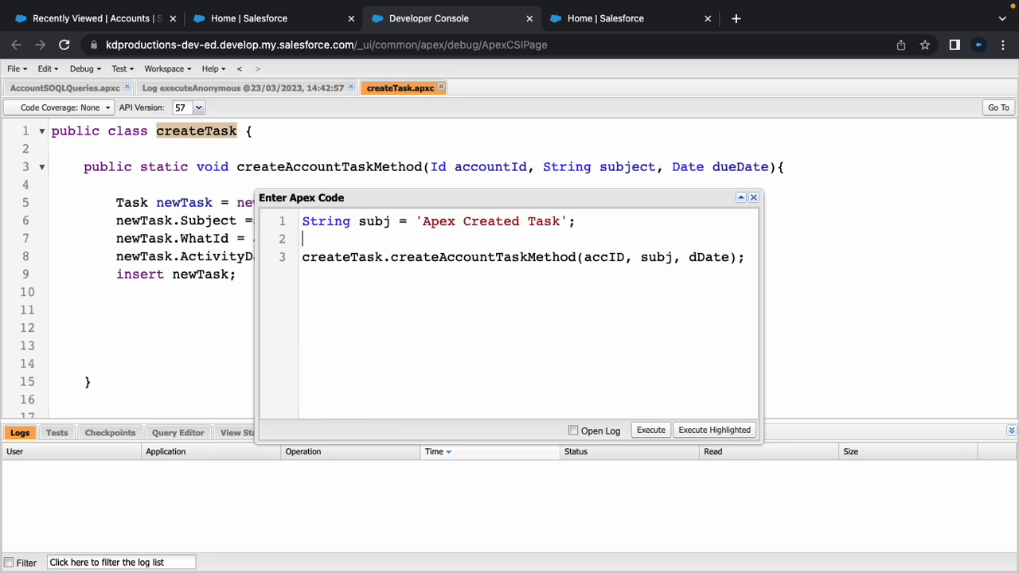
{"action": "type", "text": "Id"}
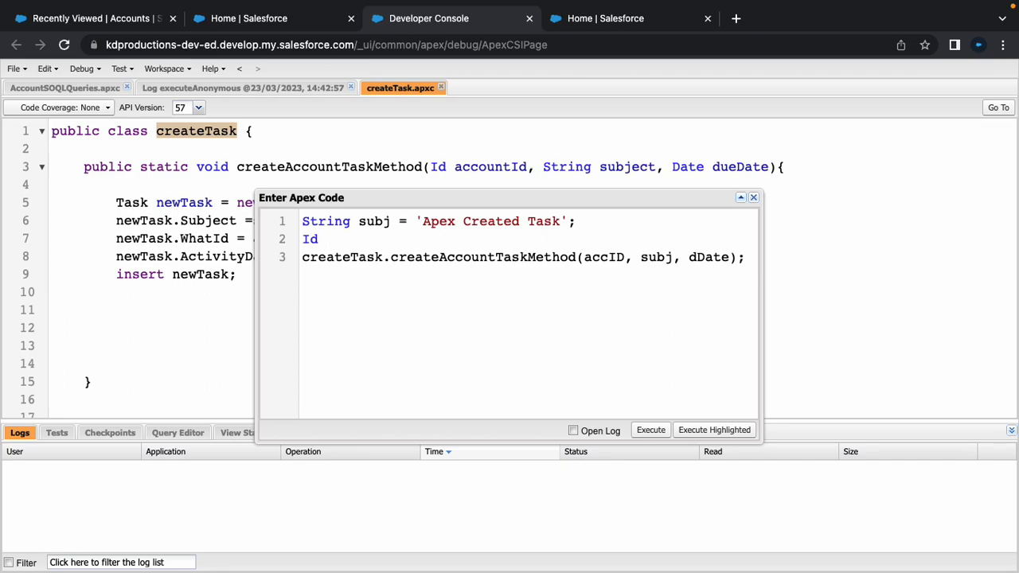
{"action": "type", "text": "accId"}
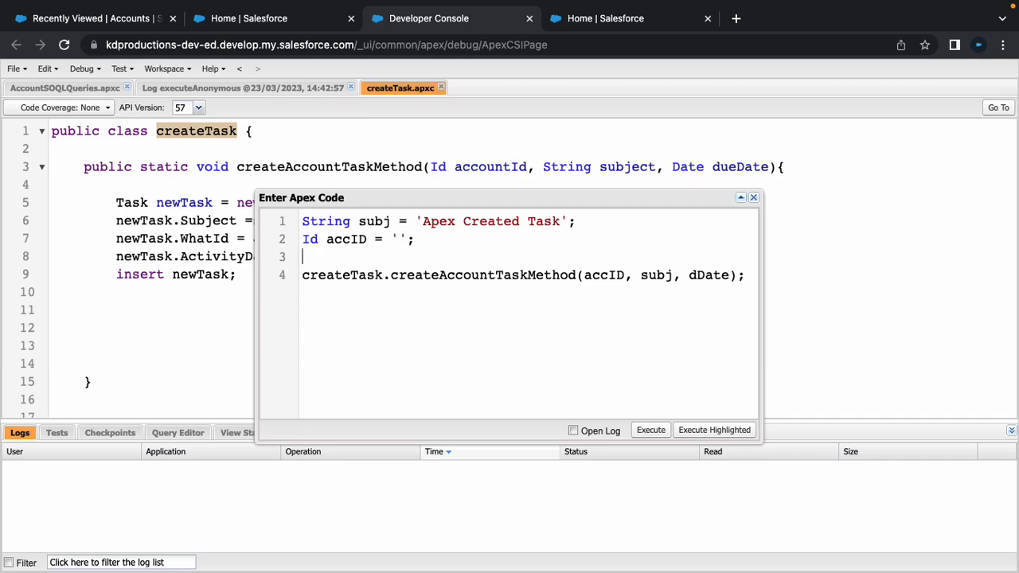
Declare Date dDate = Date.today().addDays(2); on line 3.
{"action": "type", "text": "dDate"}
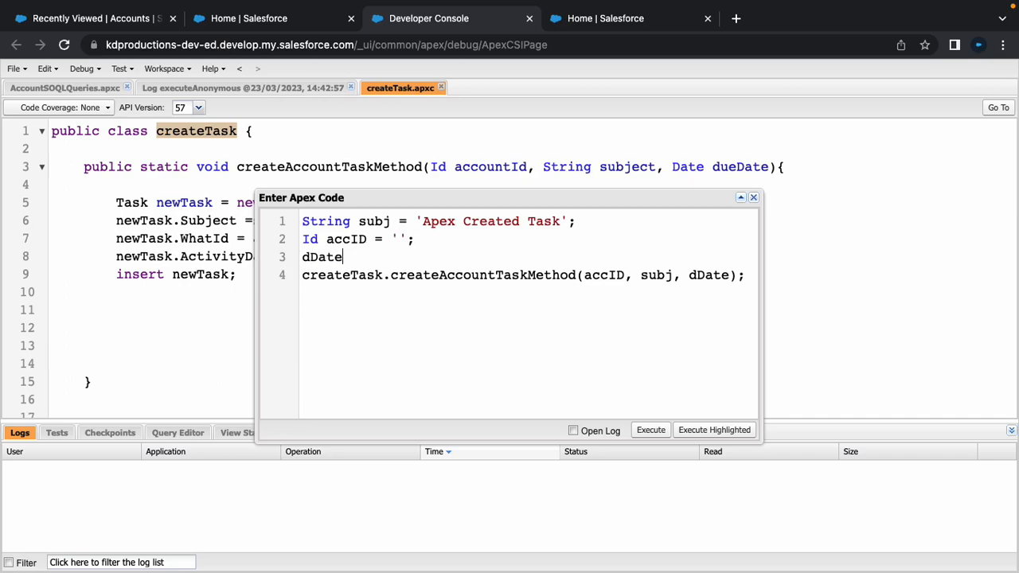
{"action": "type", "text": "="}
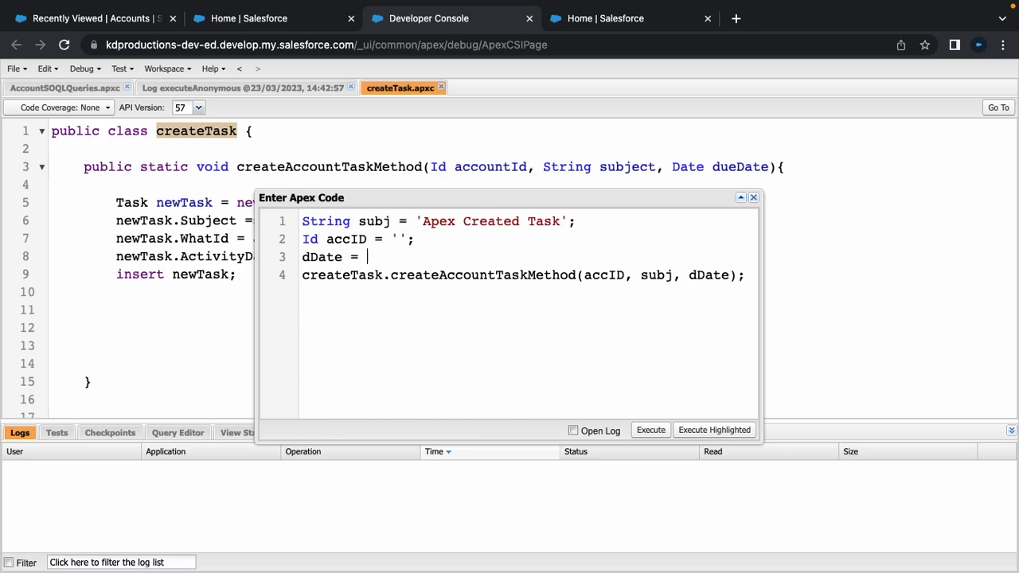
{"action": "key", "text": "Backspace"}
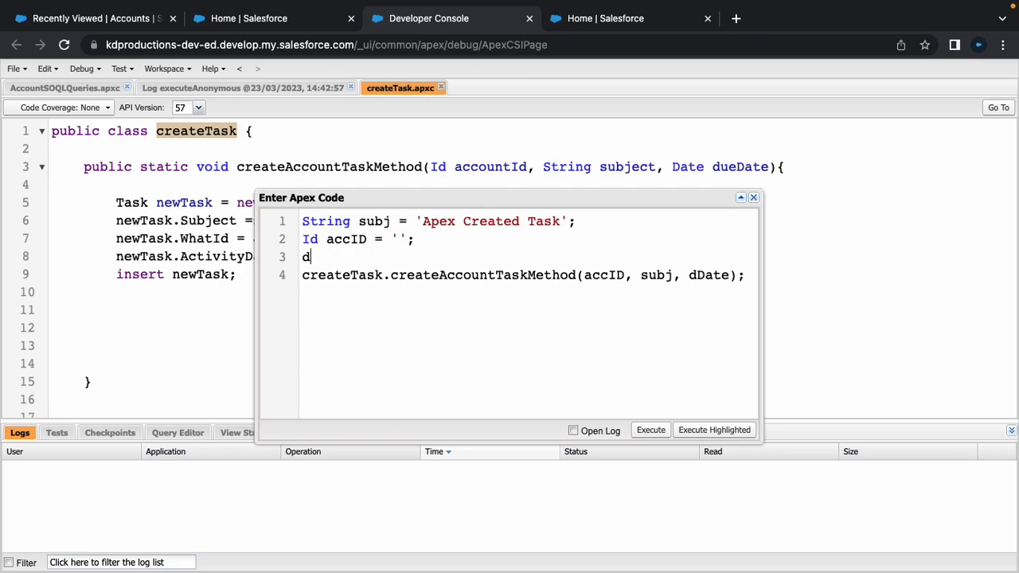
{"action": "type", "text": "ate"}
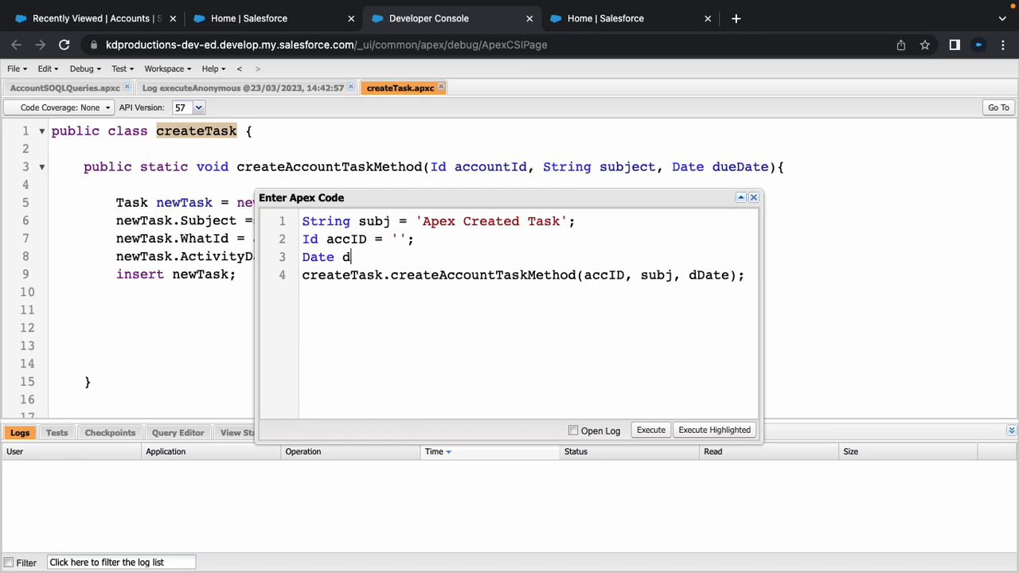
{"action": "type", "text": "Date ="}
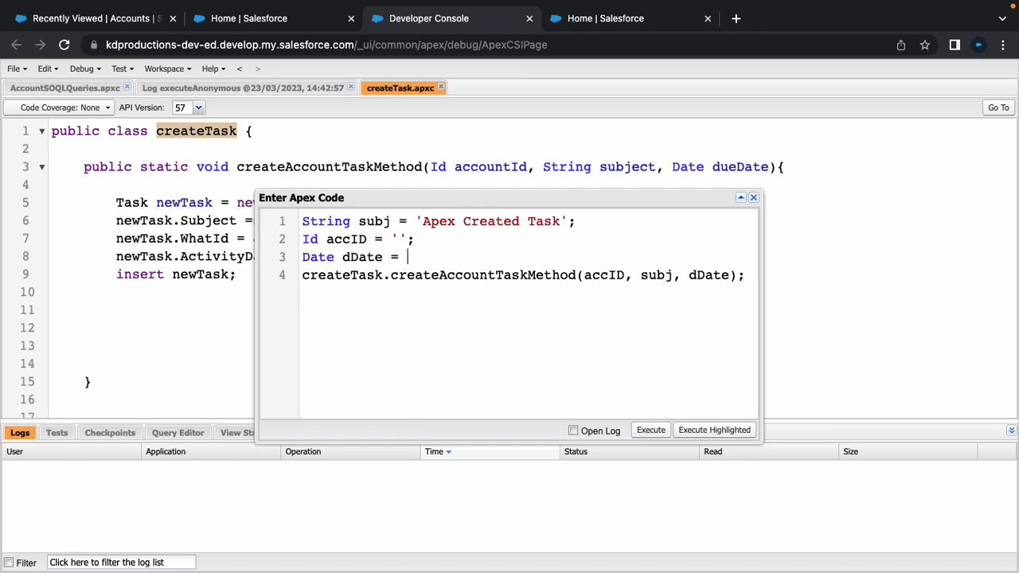
{"action": "type", "text": "D"}
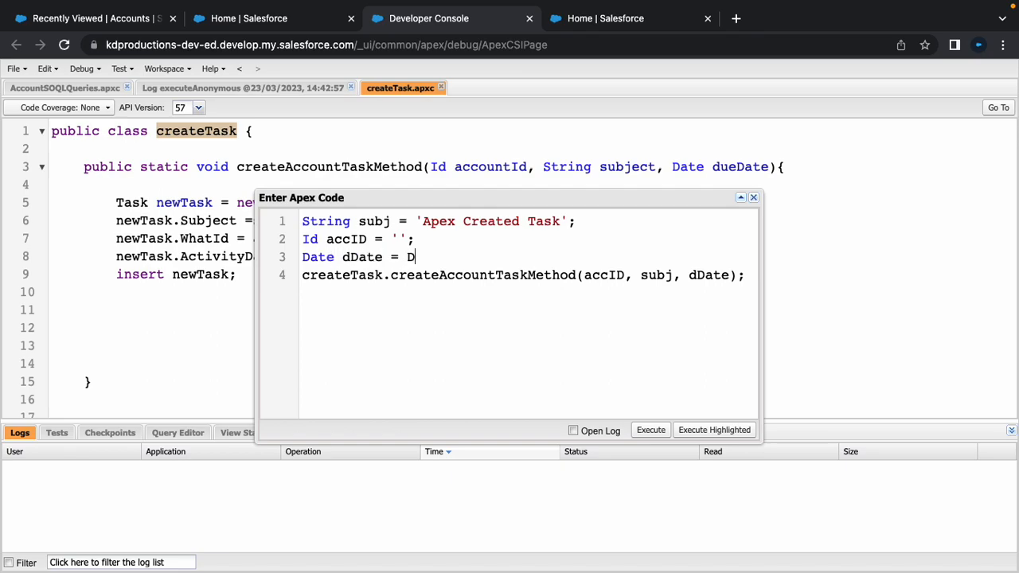
{"action": "type", "text": "ate.today()"}
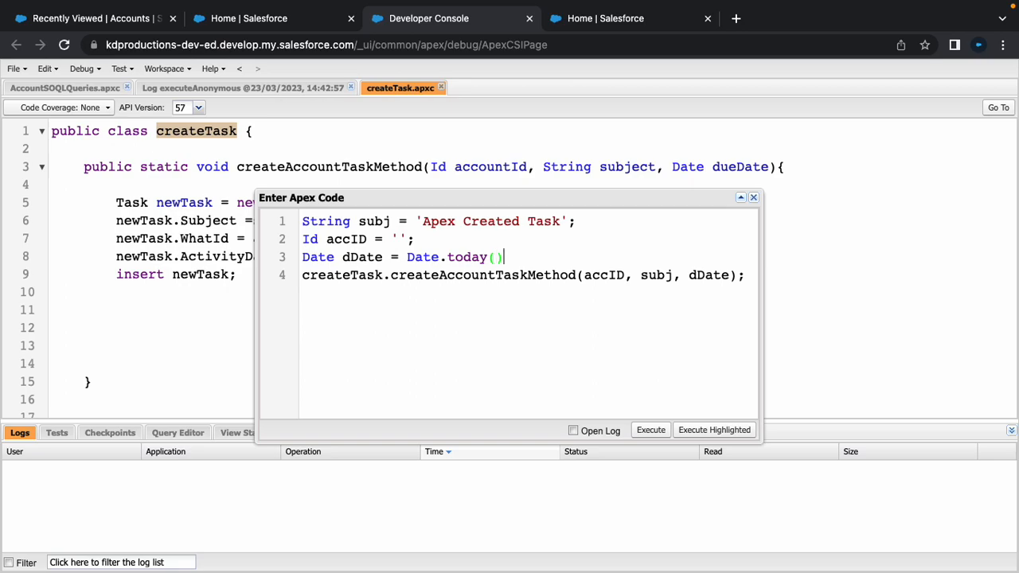
{"action": "type", "text": ".addD"}
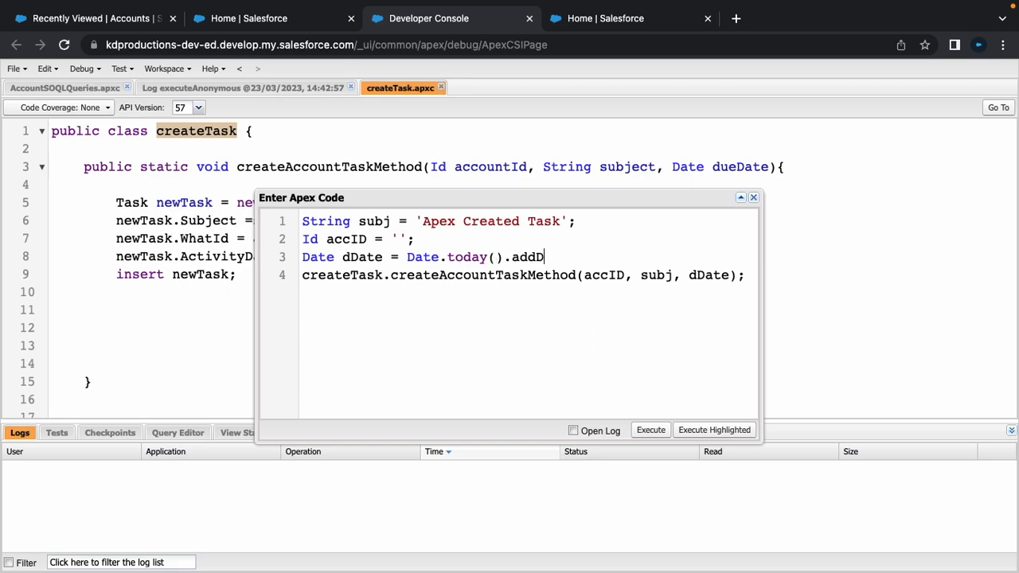
{"action": "type", "text": "ays("}
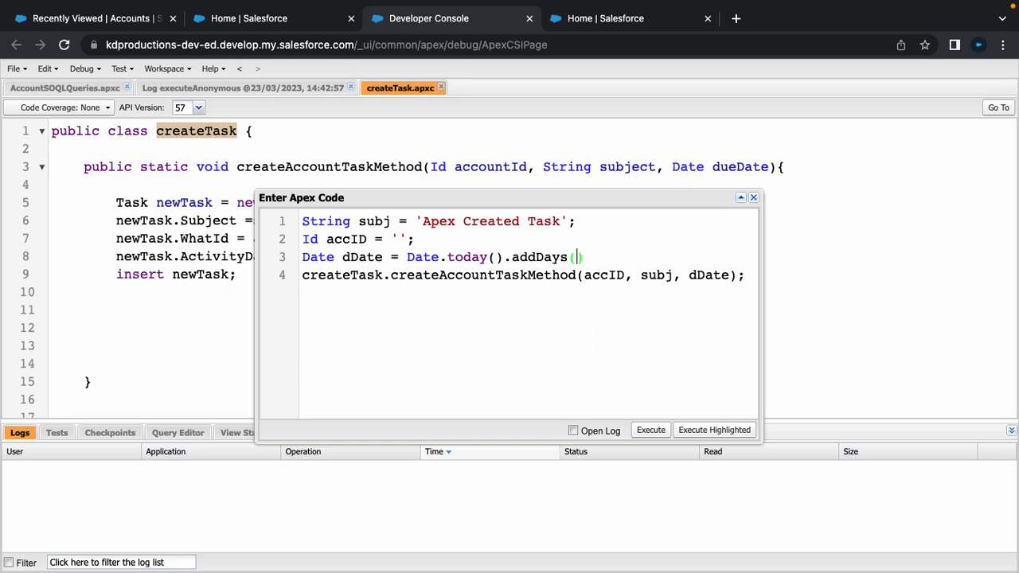
{"action": "type", "text": "2);"}
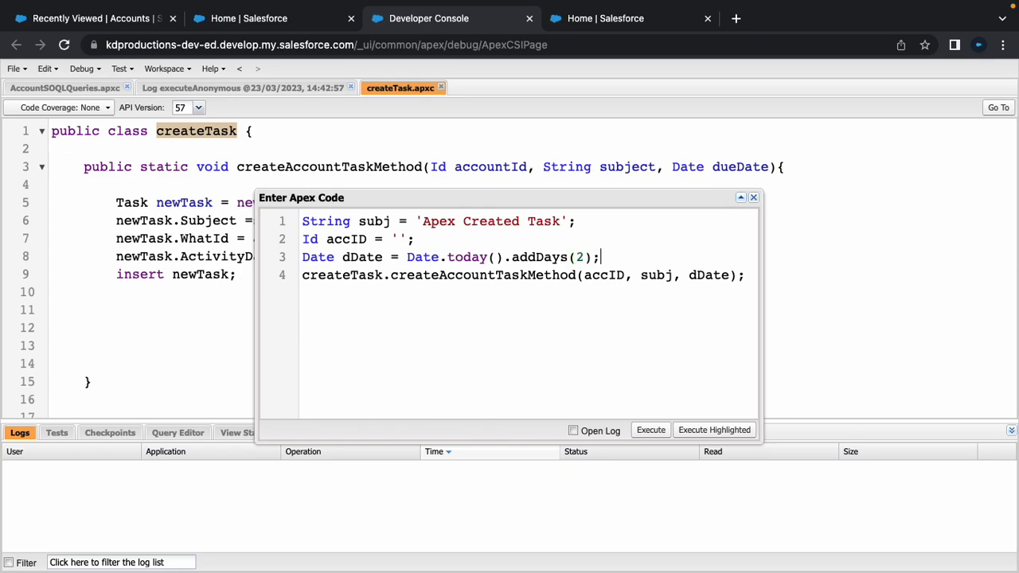
{"action": "mouse_move", "coordinate": [593, 395]}
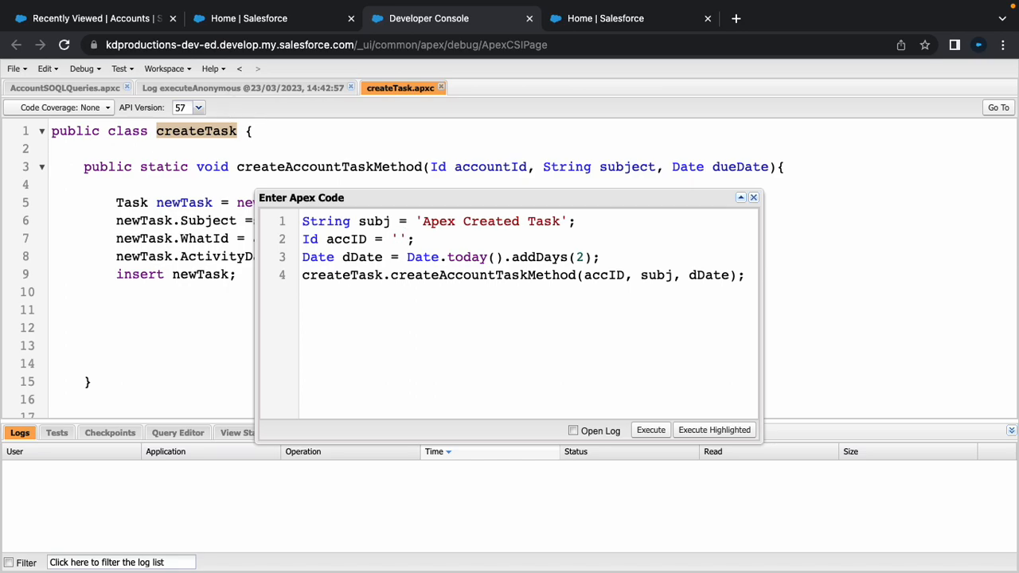
Go to the recently viewed Accounts and open United Oil & Gas, UK.
{"action": "left_click", "coordinate": [88, 17]}
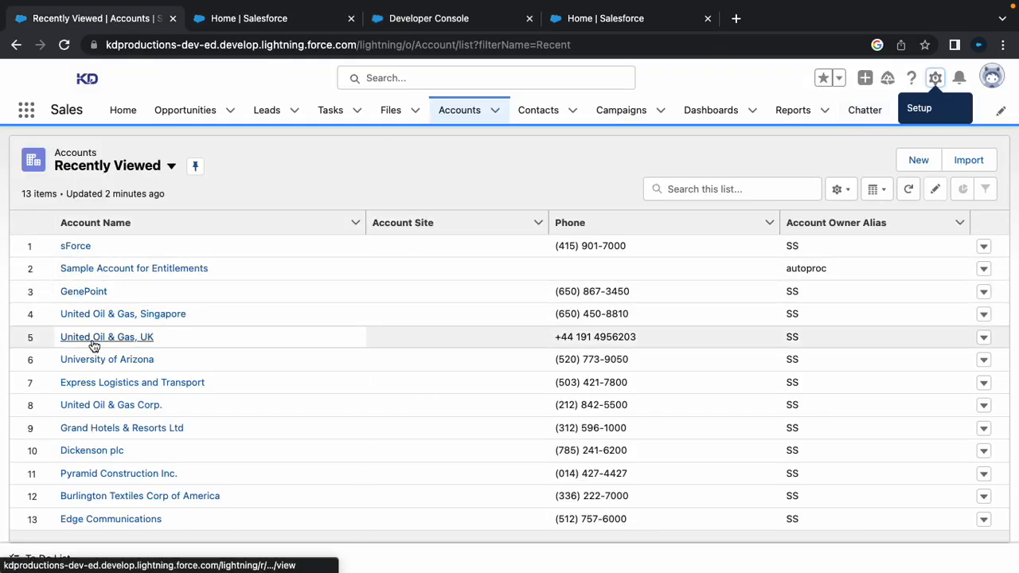
{"action": "left_click", "coordinate": [105, 336]}
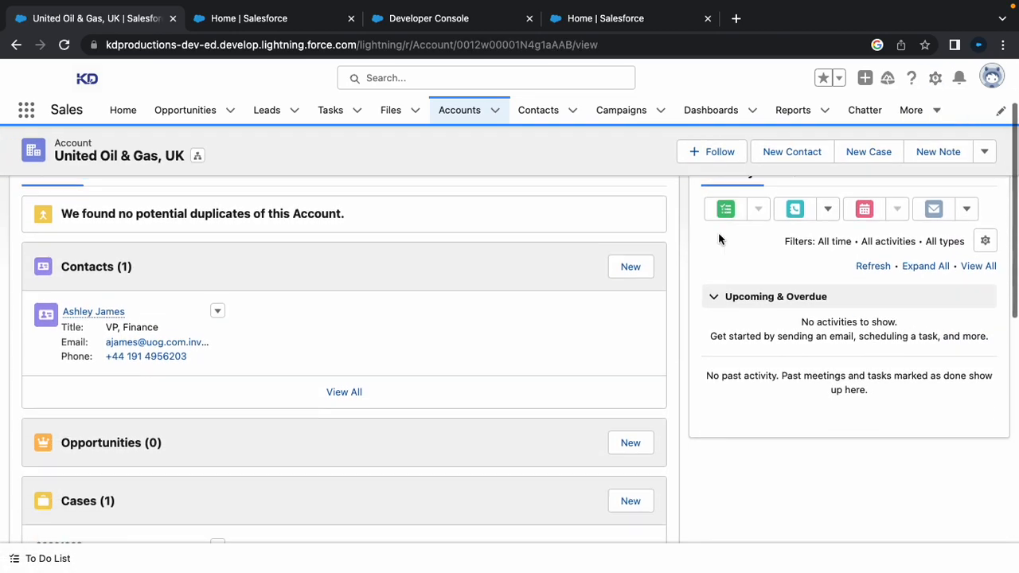
{"action": "scroll", "scroll_direction": "up", "scroll_amount": 3}
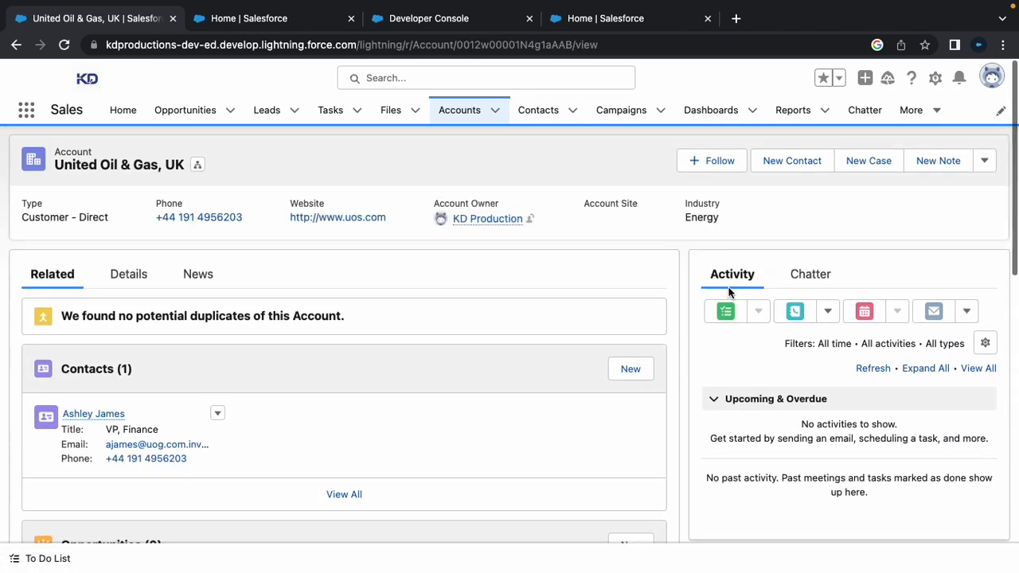
Copy the account's record Id from the URL and reload the page to refresh its activities.
{"action": "left_click", "coordinate": [350, 45]}
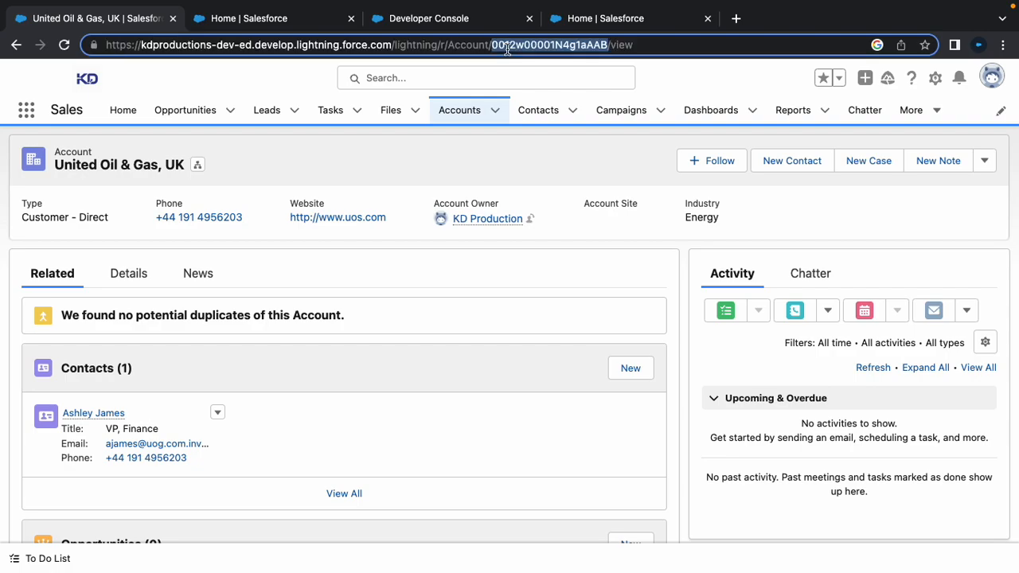
{"action": "left_click", "coordinate": [429, 19]}
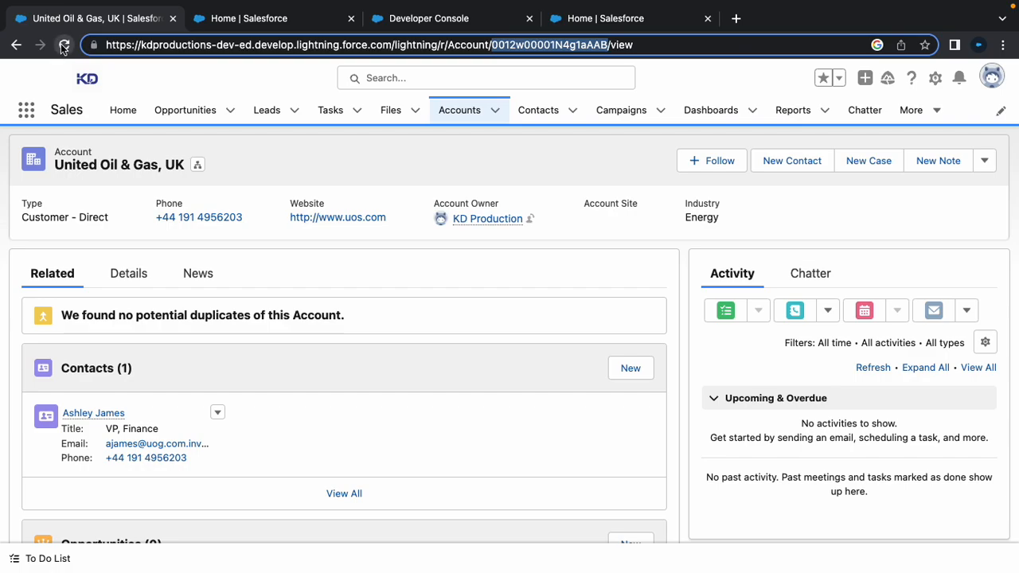
{"action": "left_click", "coordinate": [64, 45]}
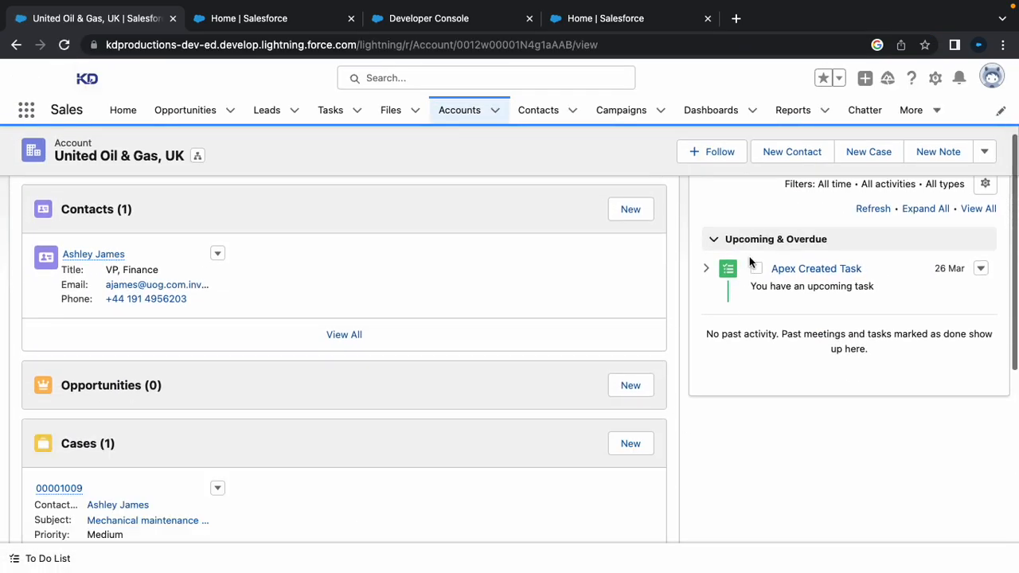
{"action": "left_click", "coordinate": [428, 17]}
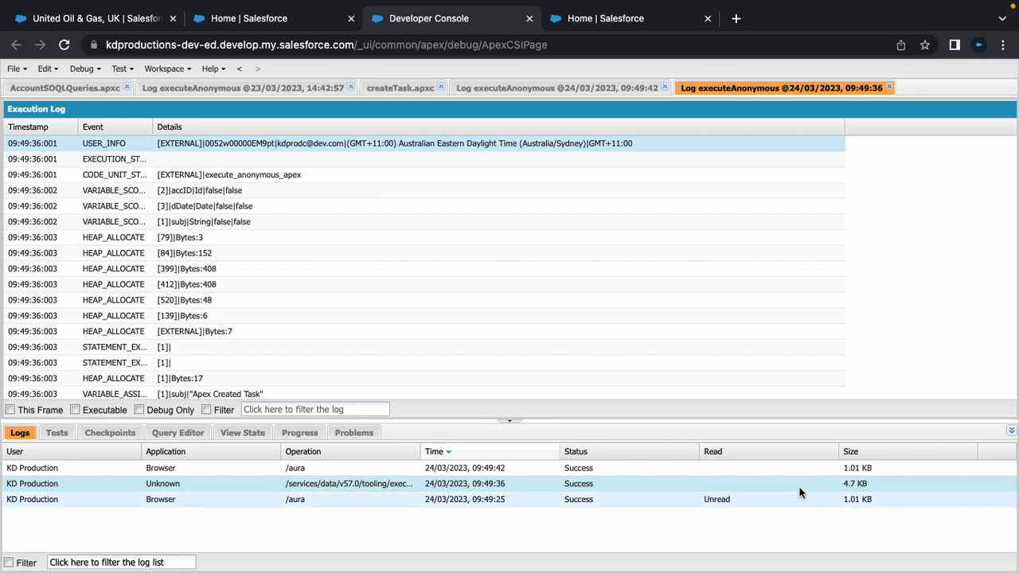
{"action": "mouse_move", "coordinate": [627, 284]}
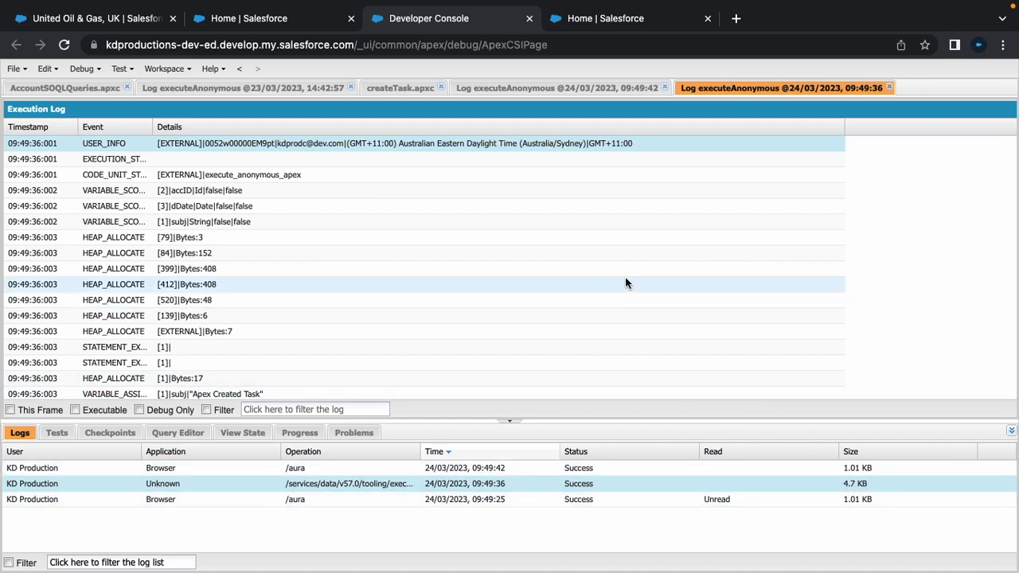
{"action": "scroll", "scroll_direction": "down", "scroll_amount": 3}
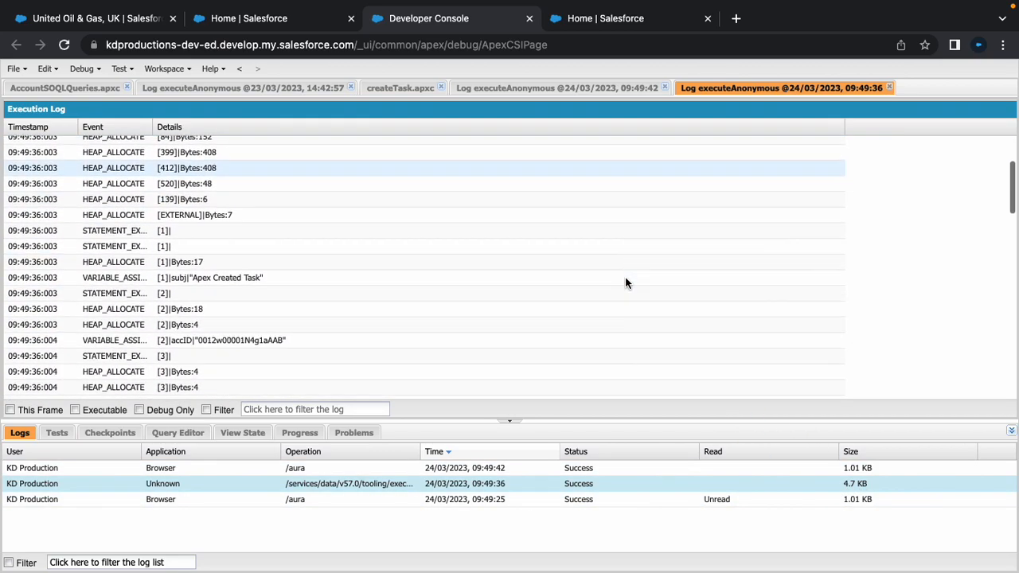
{"action": "scroll", "scroll_direction": "down", "scroll_amount": 3}
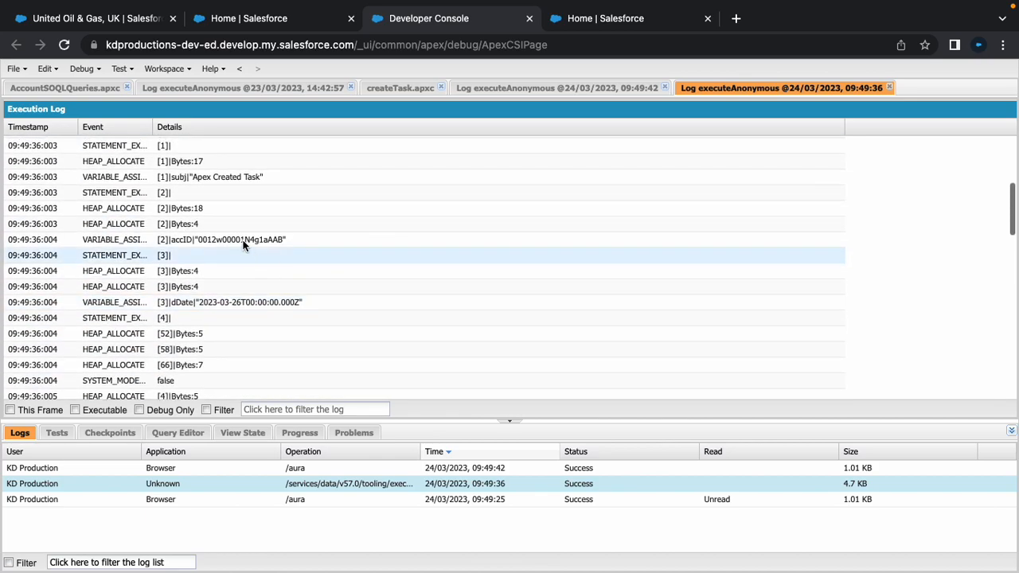
{"action": "left_click", "coordinate": [199, 239]}
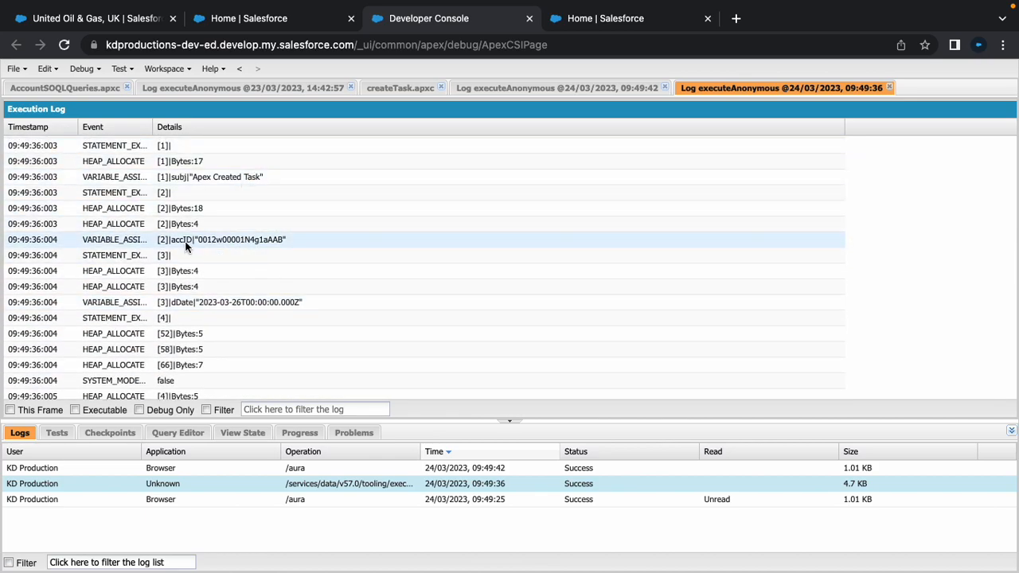
{"action": "left_click", "coordinate": [229, 302]}
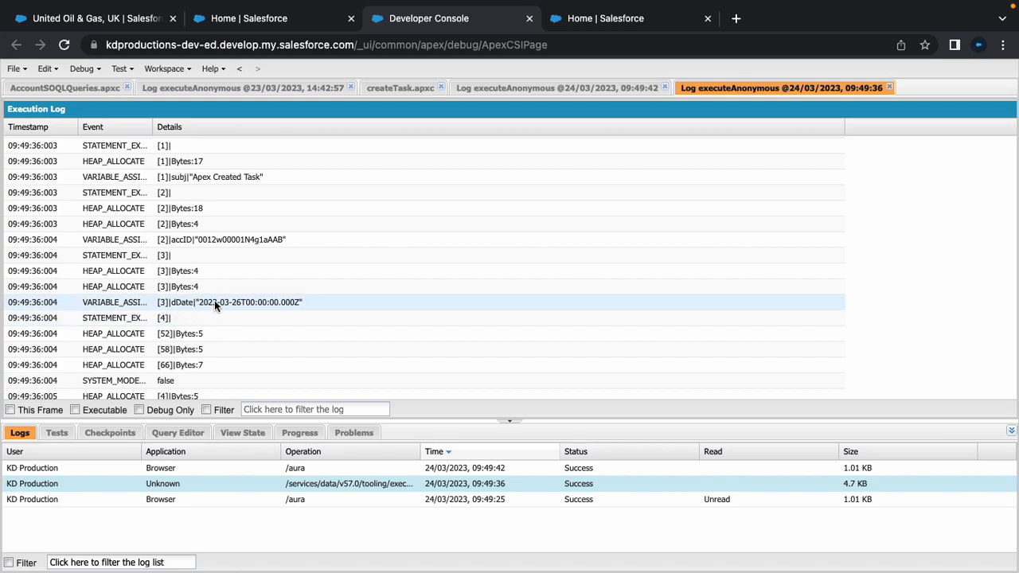
{"action": "scroll", "scroll_direction": "down", "scroll_amount": 3}
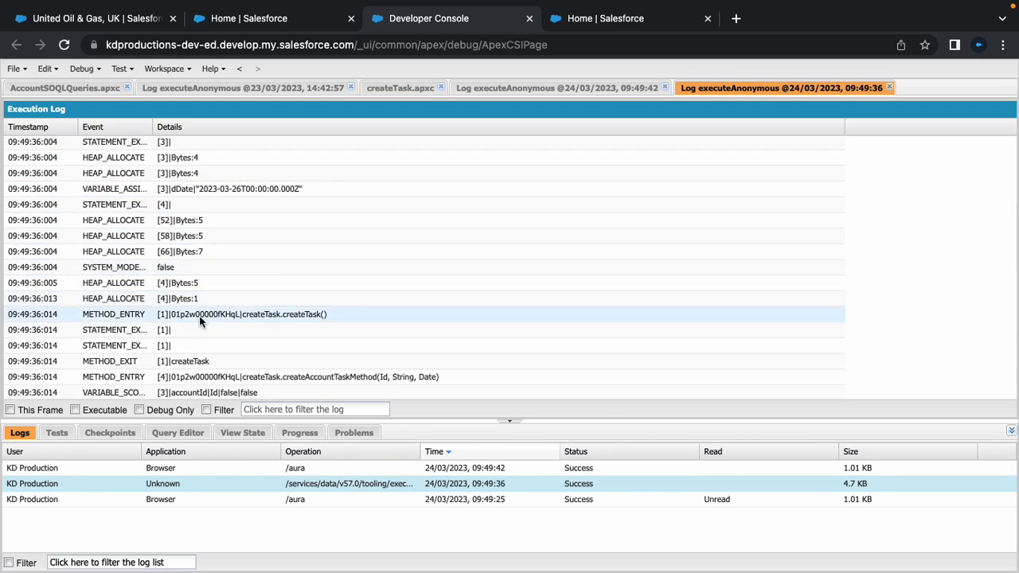
{"action": "scroll", "scroll_direction": "down", "scroll_amount": 3}
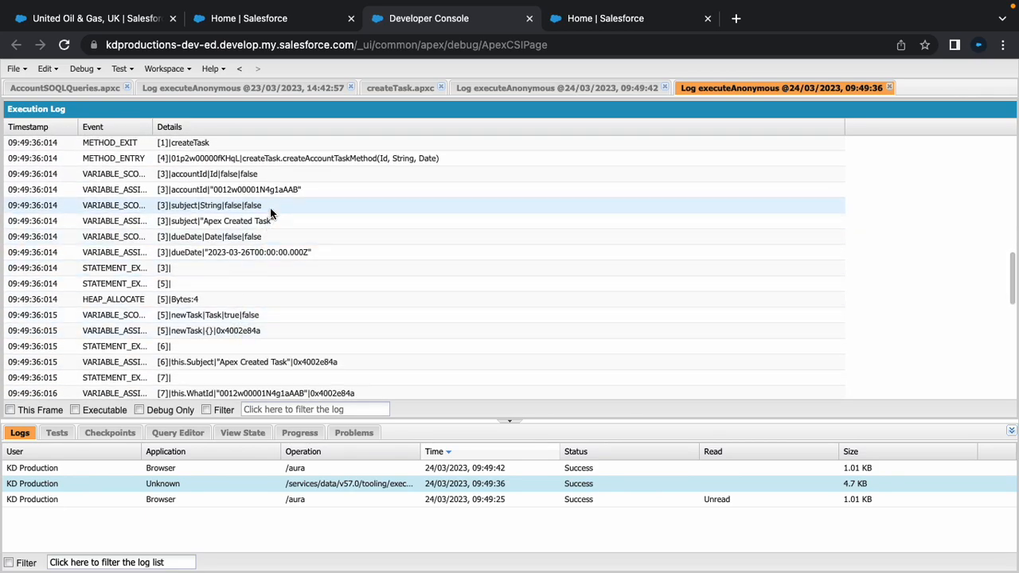
{"action": "scroll", "scroll_direction": "down", "scroll_amount": 3}
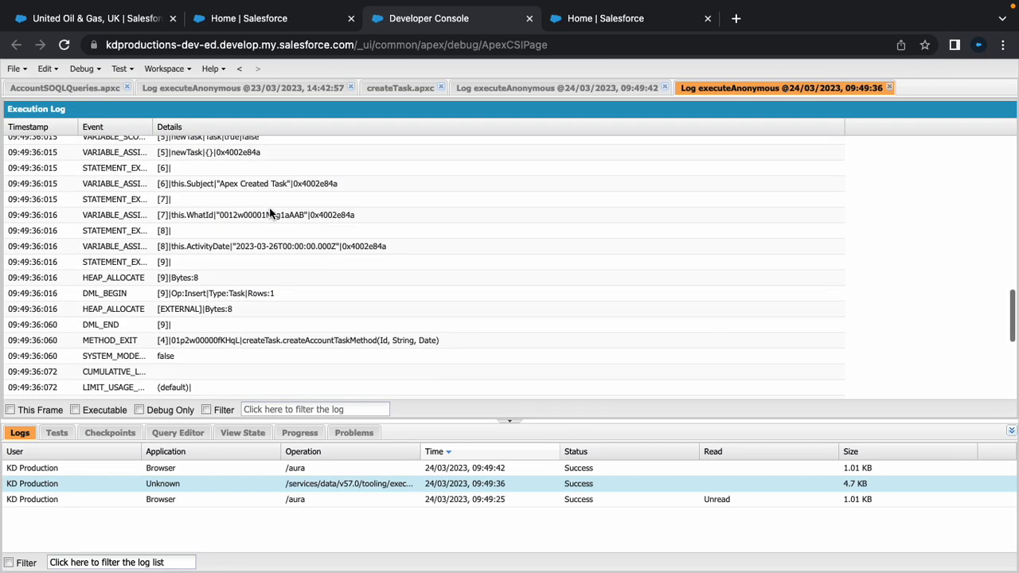
{"action": "scroll", "scroll_direction": "up", "scroll_amount": 3}
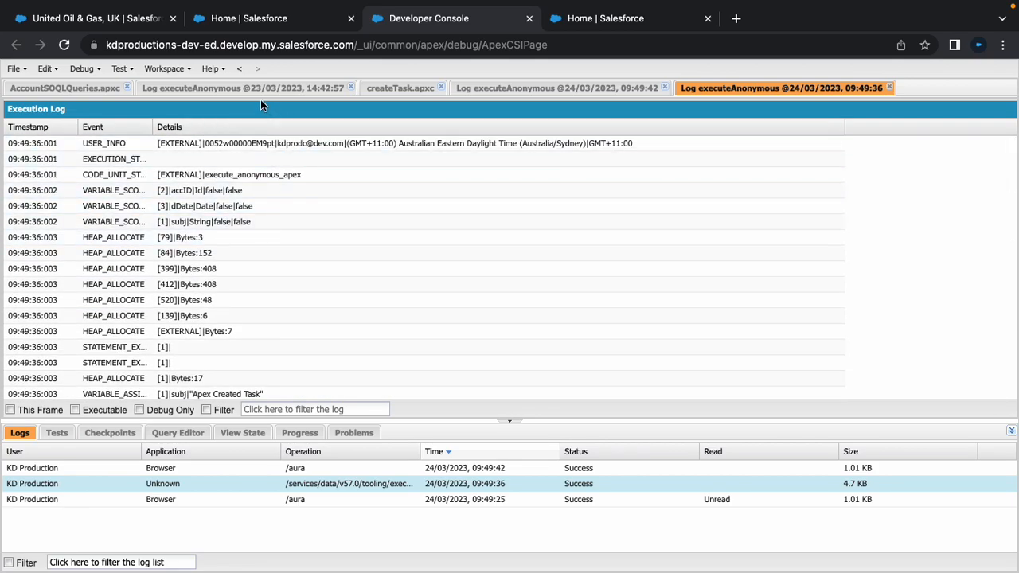
Add System.debug('newTask' + newTask); after the insert in createTask and save with Ctrl+S.
{"action": "left_click", "coordinate": [400, 88]}
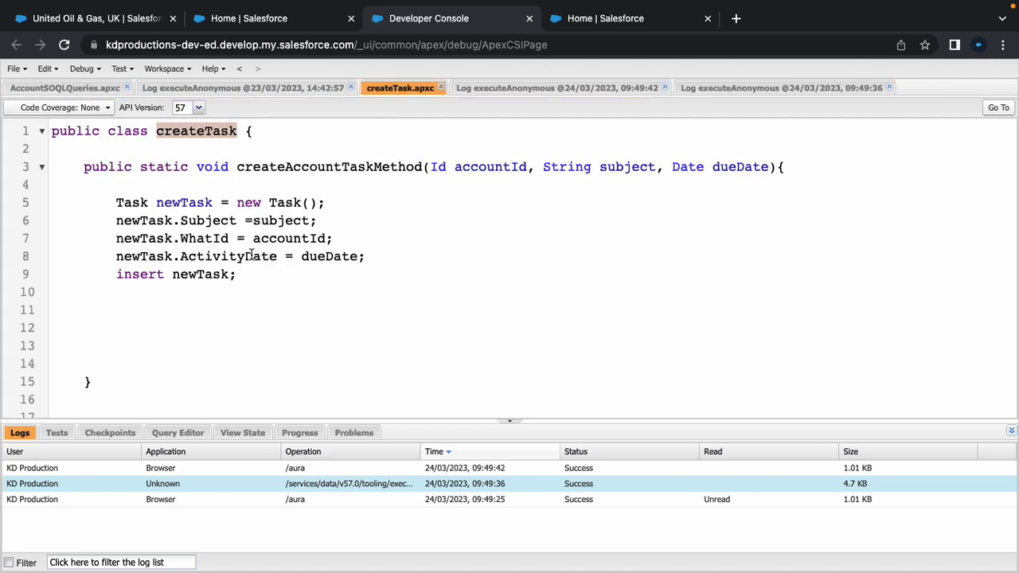
{"action": "type", "text": "Syste"}
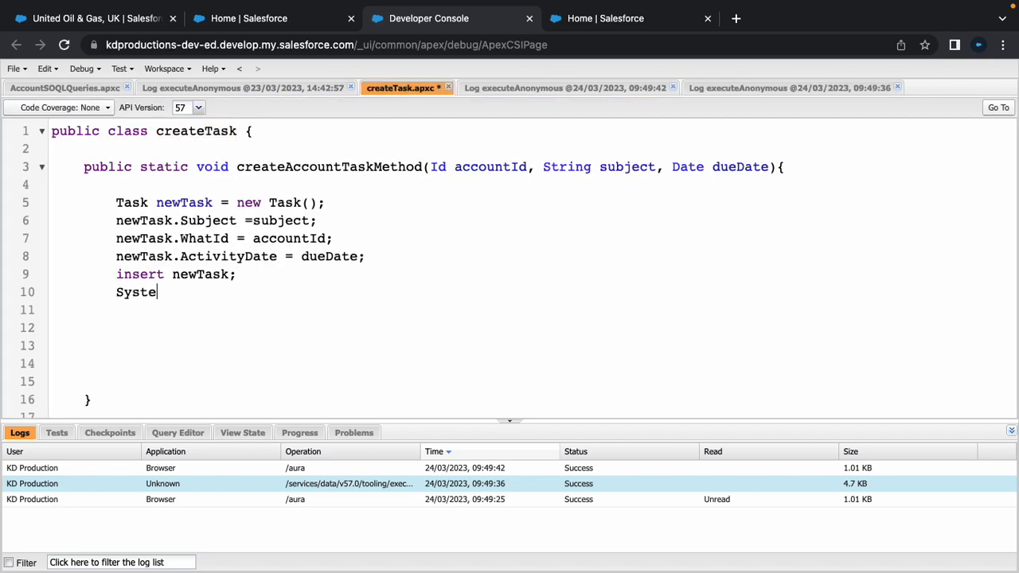
{"action": "type", "text": ".debug('newTask' + newTask);"}
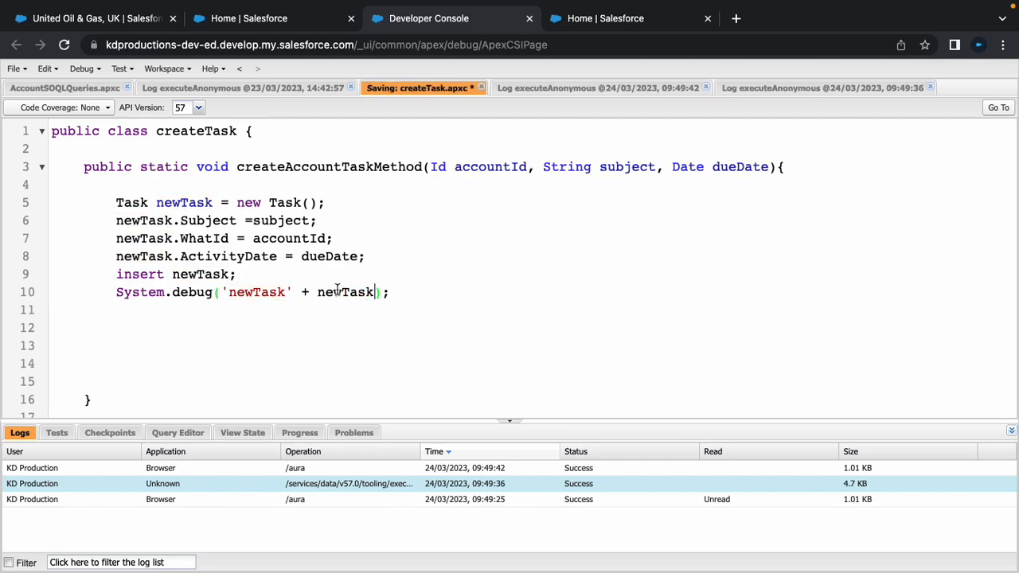
{"action": "key", "text": "ctrl+s"}
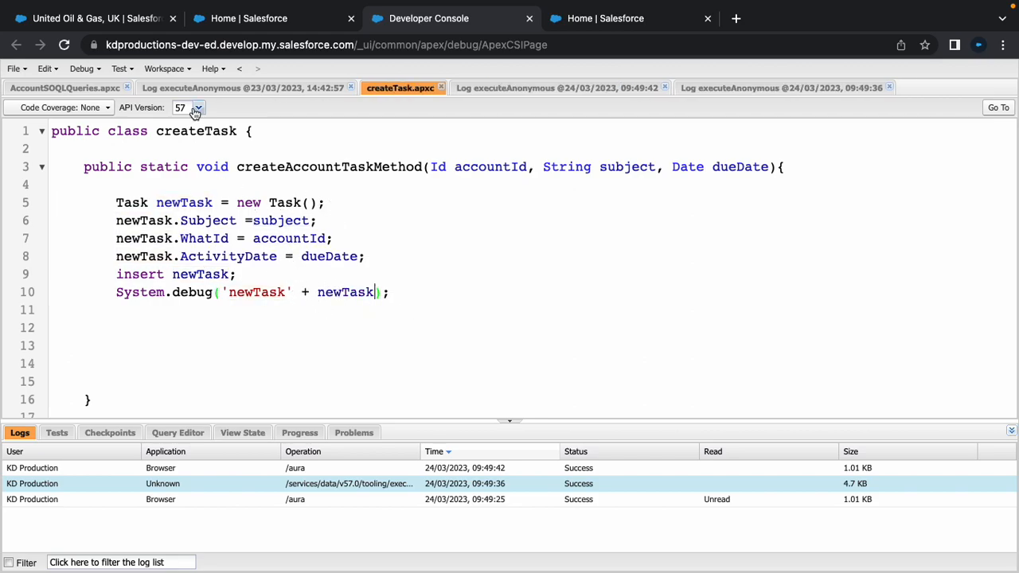
{"action": "left_click", "coordinate": [83, 69]}
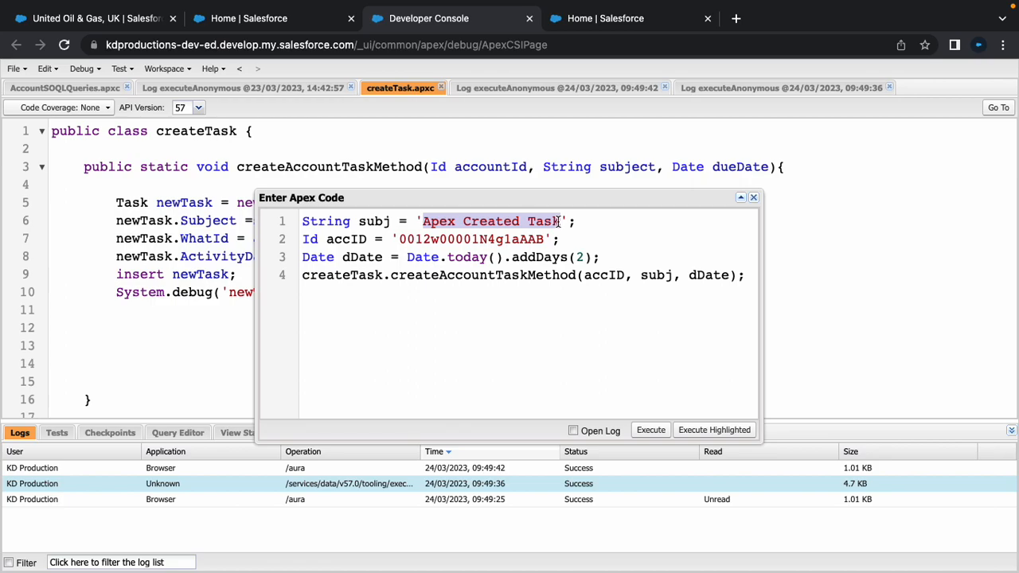
Set the task subject to SystemD*****, label the debug 'newTask :', and execute with Open Log.
{"action": "type", "text": "SystemD"}
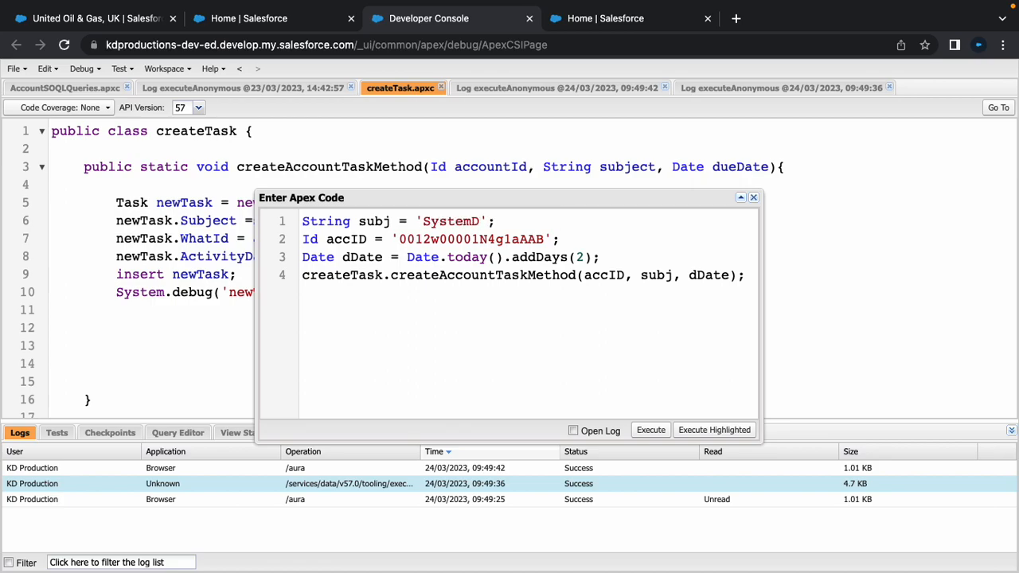
{"action": "type", "text": "****"}
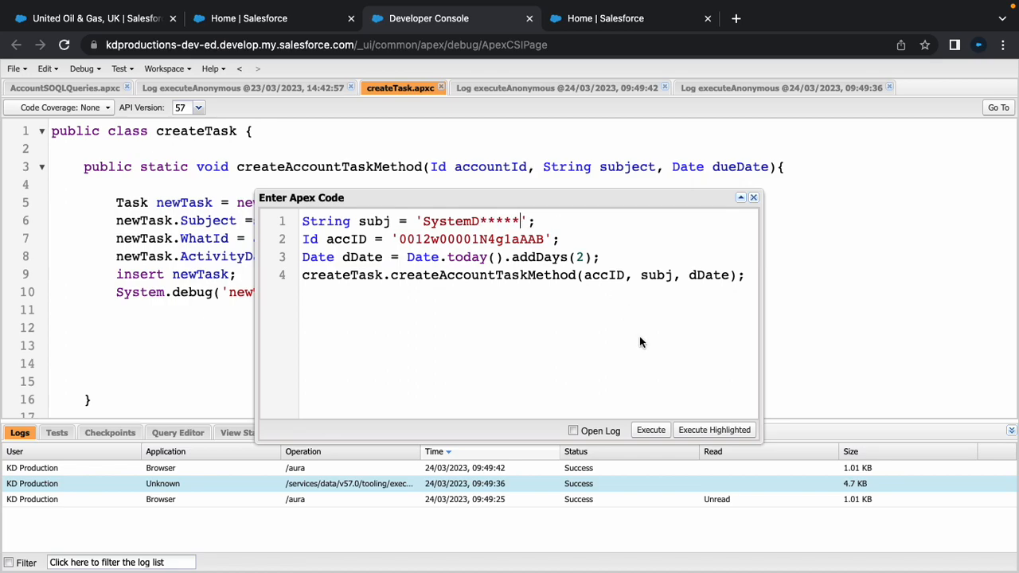
{"action": "mouse_move", "coordinate": [646, 229]}
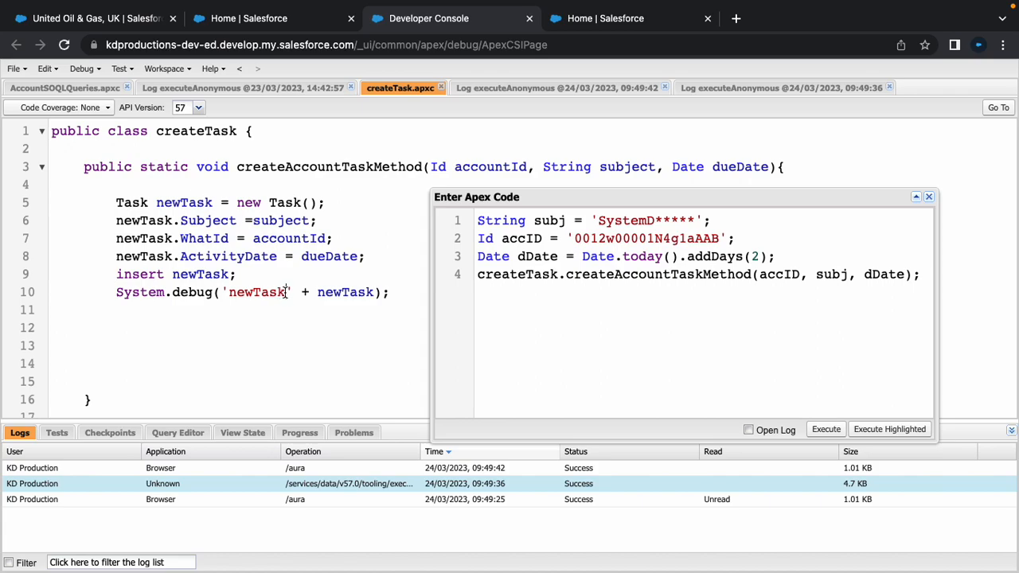
{"action": "type", "text": ":"}
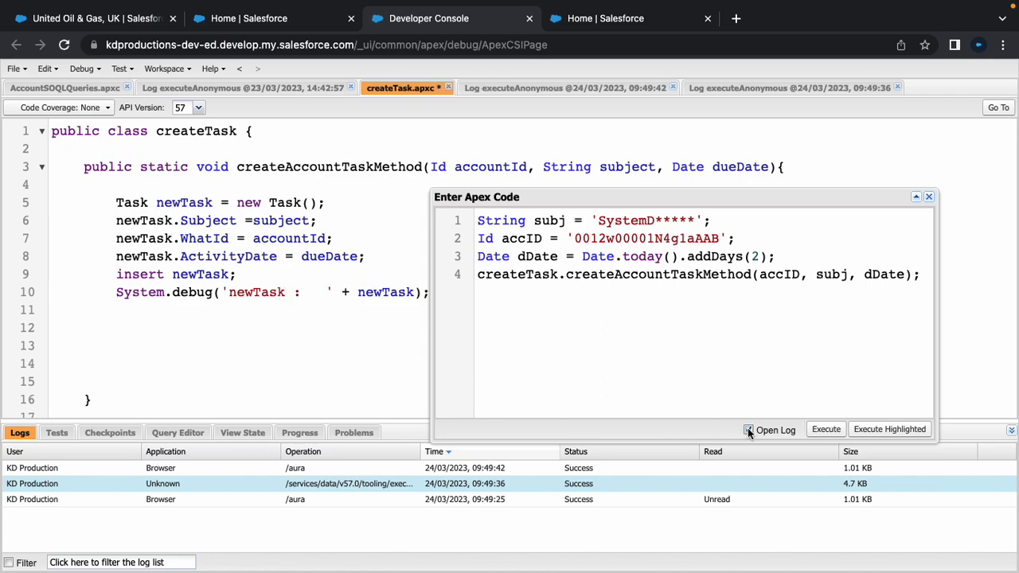
{"action": "left_click", "coordinate": [825, 430]}
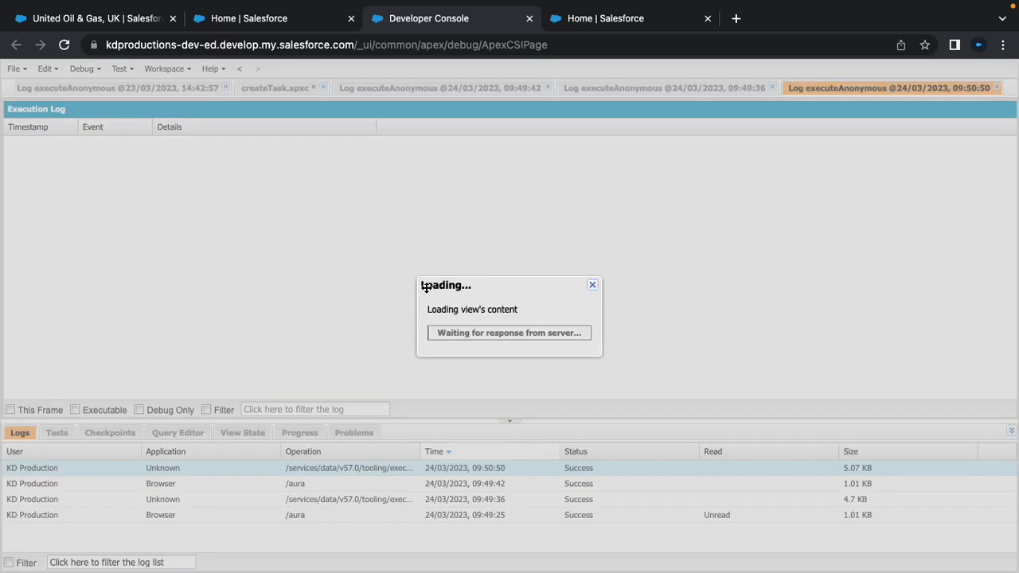
{"action": "mouse_move", "coordinate": [354, 264]}
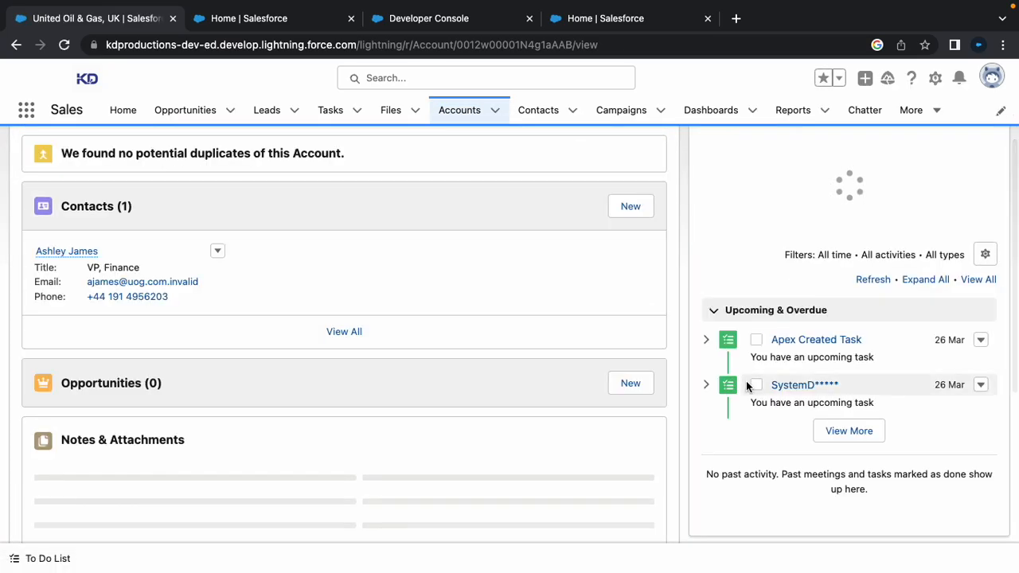
Review Upcoming & Overdue activities on United Oil & Gas, UK for the SystemD***** task.
{"action": "scroll", "scroll_direction": "up", "scroll_amount": 3}
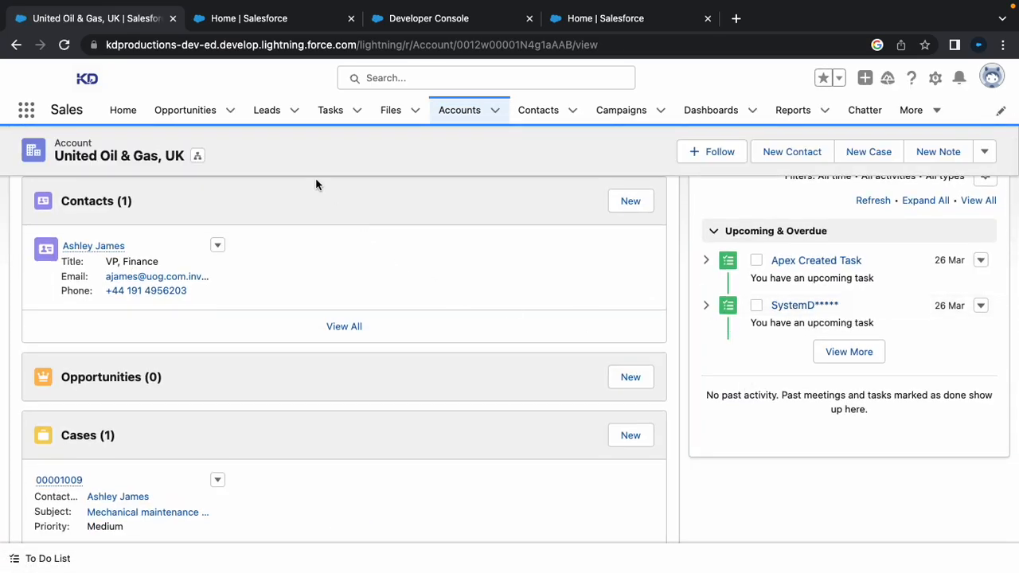
{"action": "left_click", "coordinate": [429, 19]}
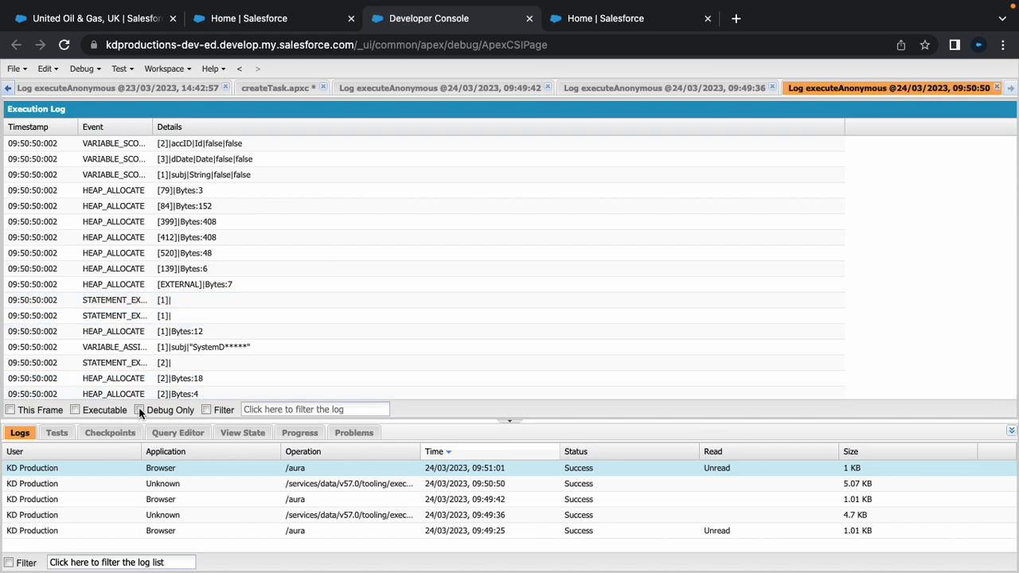
Filter the execution log to Debug Only, showing the new Task's Subject and ActivityDate 2023-03-26.
{"action": "left_click", "coordinate": [141, 410]}
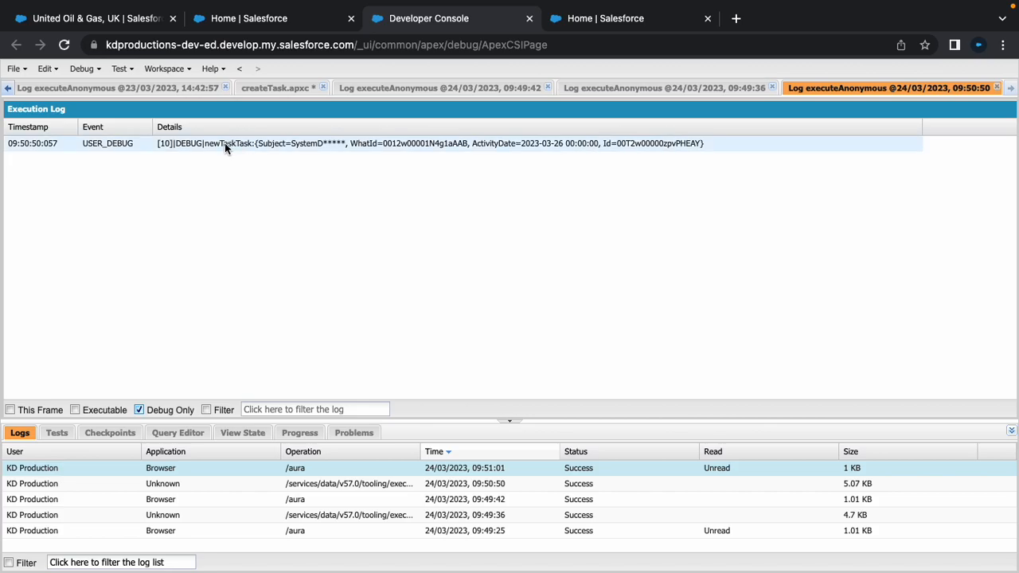
{"action": "mouse_move", "coordinate": [519, 154]}
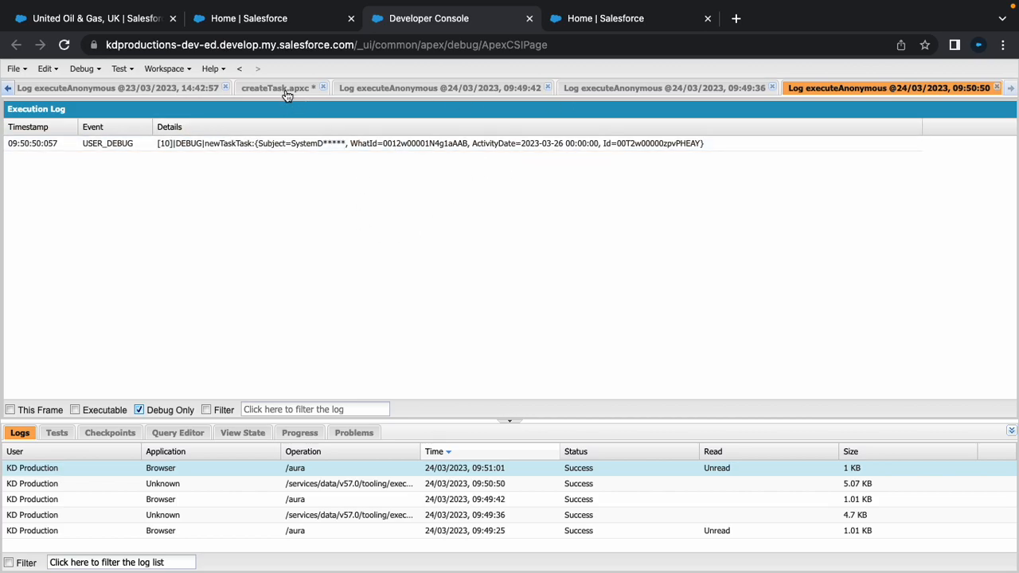
Add System.debug('Activity Date Value :' + newTask.ActivityDate); to createTask and save it.
{"action": "left_click", "coordinate": [277, 87]}
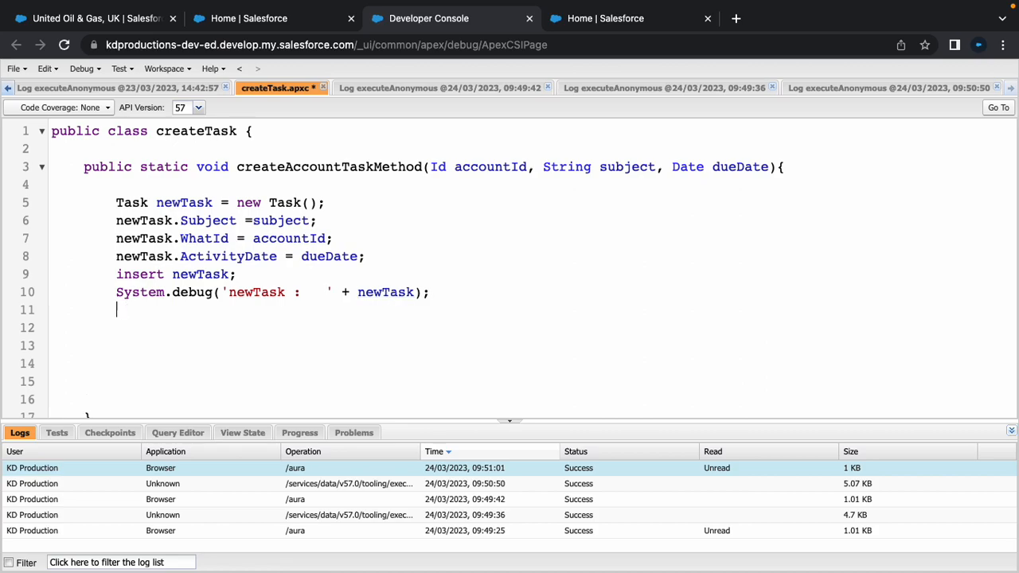
{"action": "type", "text": "System"}
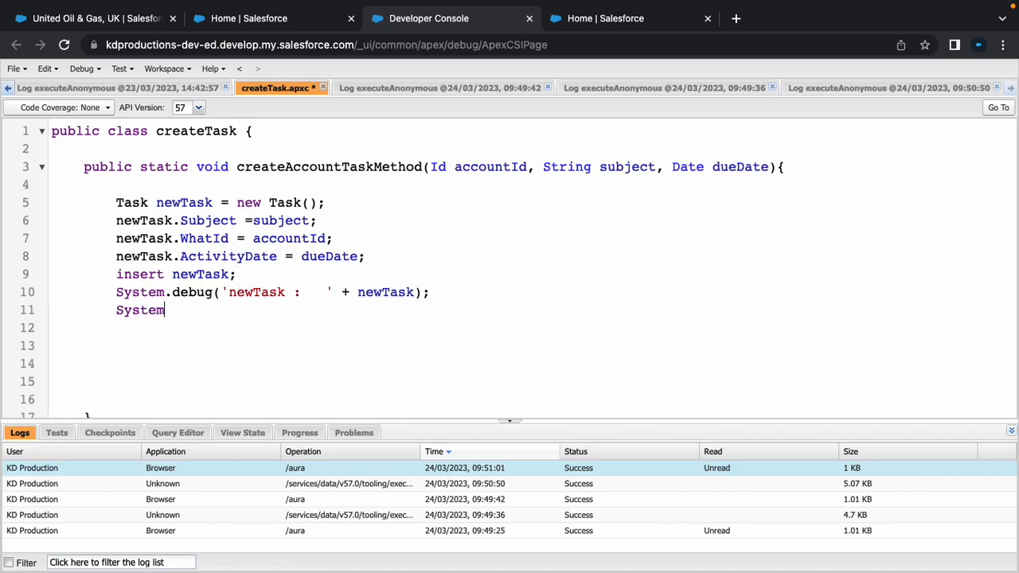
{"action": "type", "text": ".debug('');"}
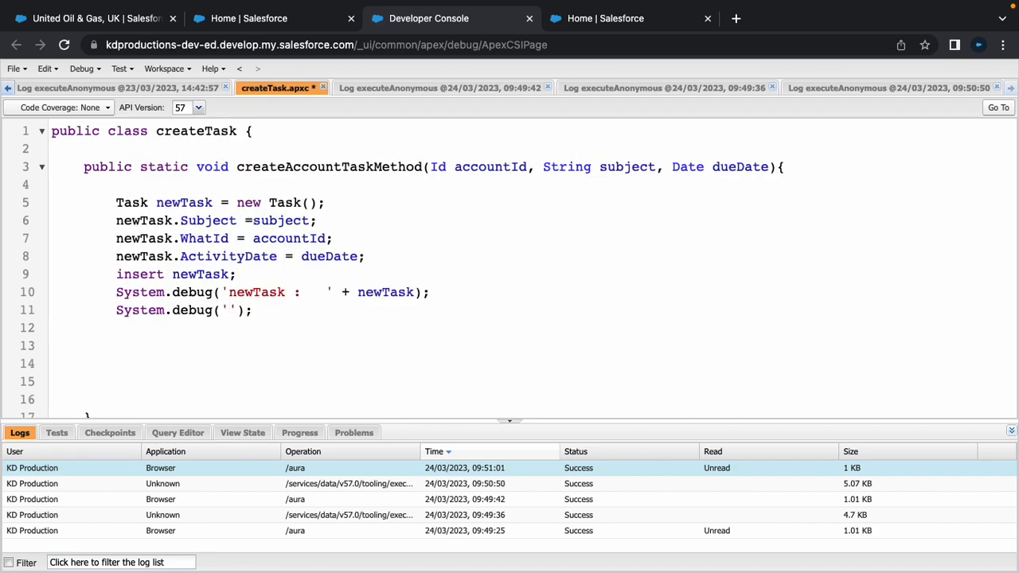
{"action": "type", "text": "Subje"}
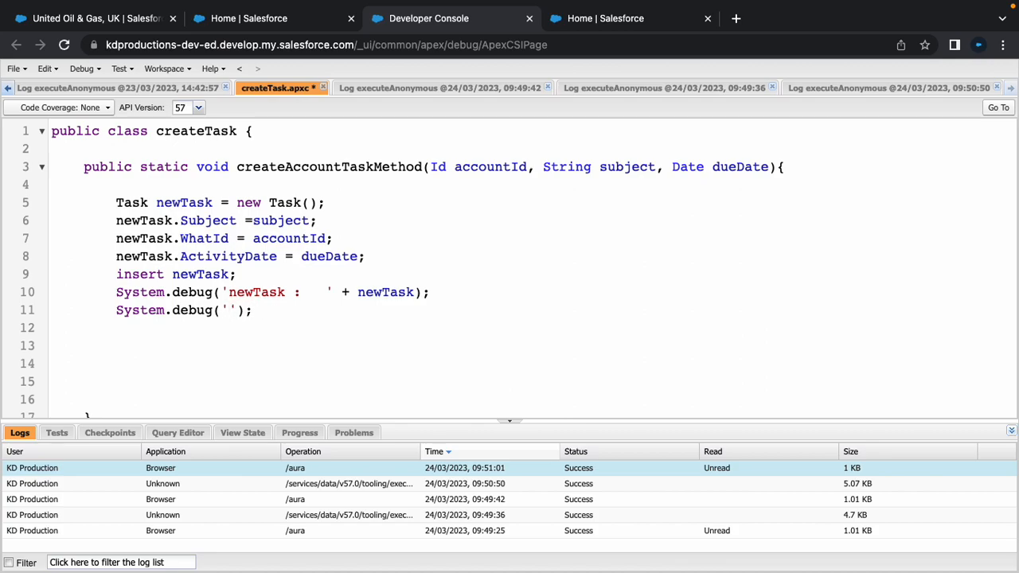
{"action": "type", "text": "Activity"}
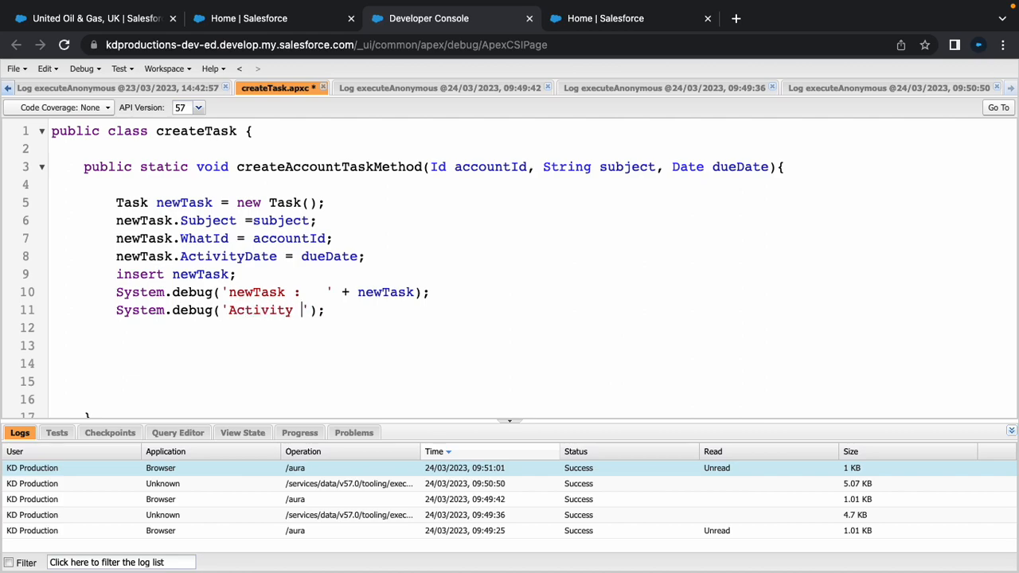
{"action": "type", "text": "Date Value"}
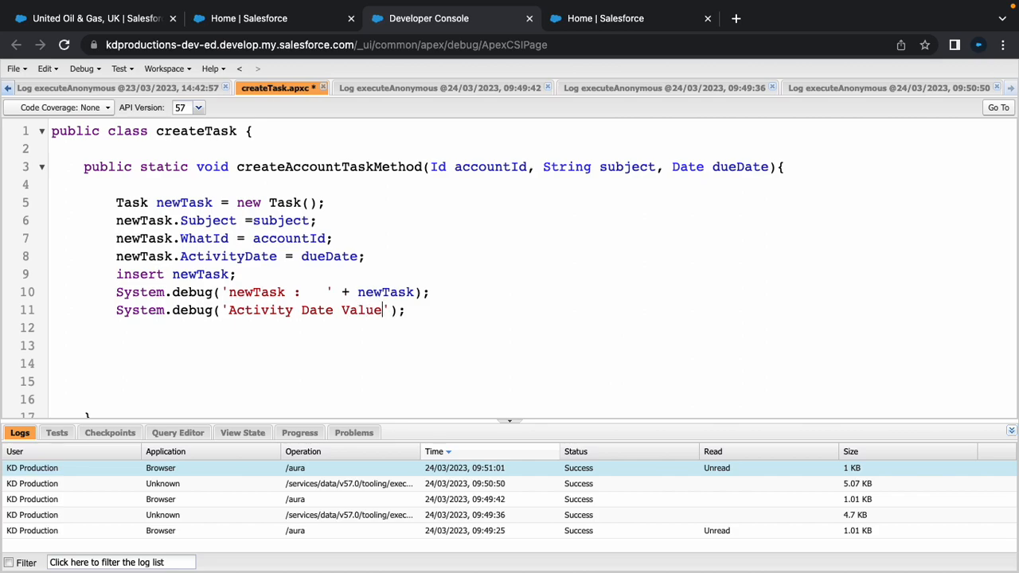
{"action": "type", "text": ":"}
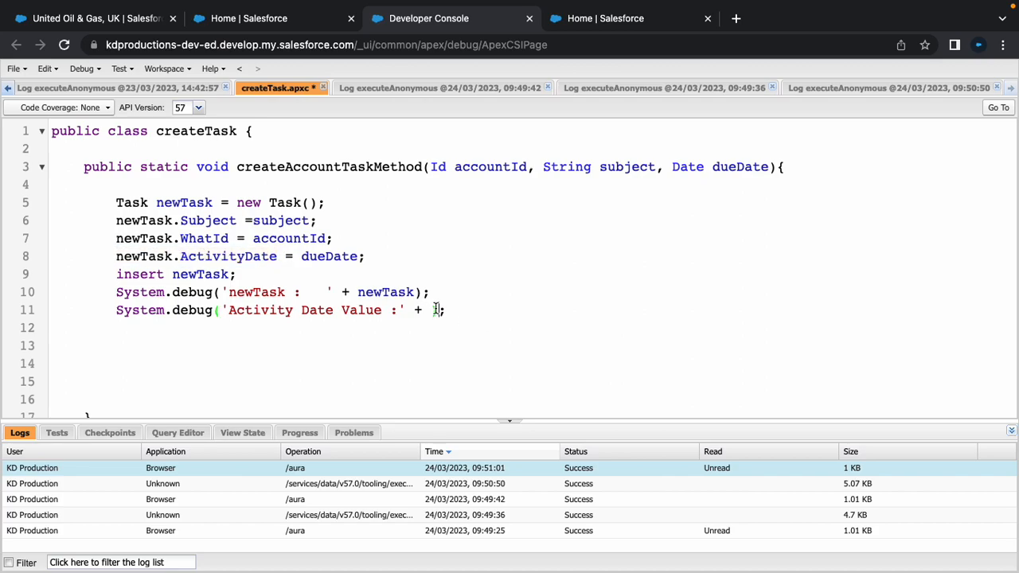
{"action": "type", "text": "newTask.ActivityDate"}
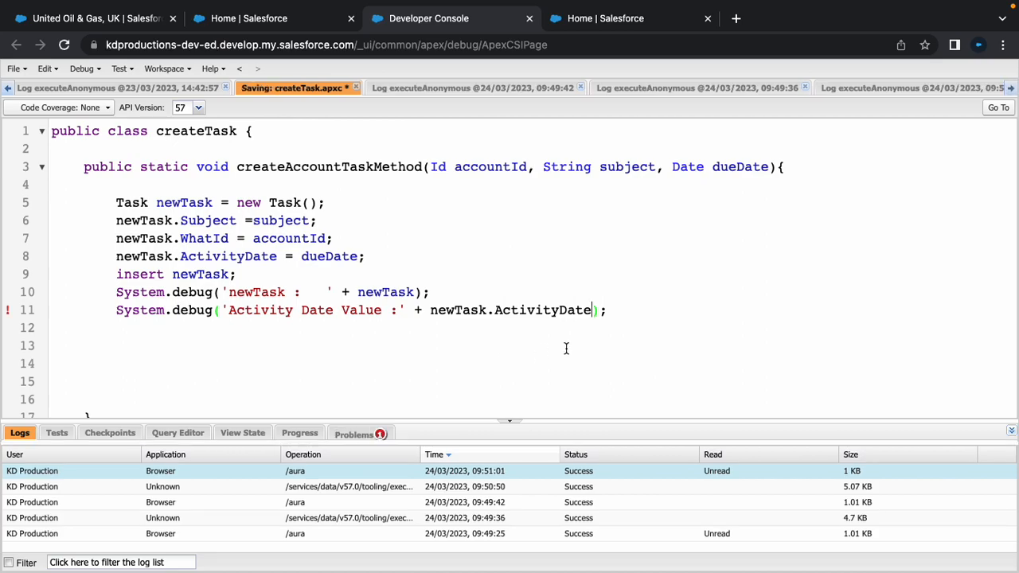
{"action": "mouse_move", "coordinate": [366, 428]}
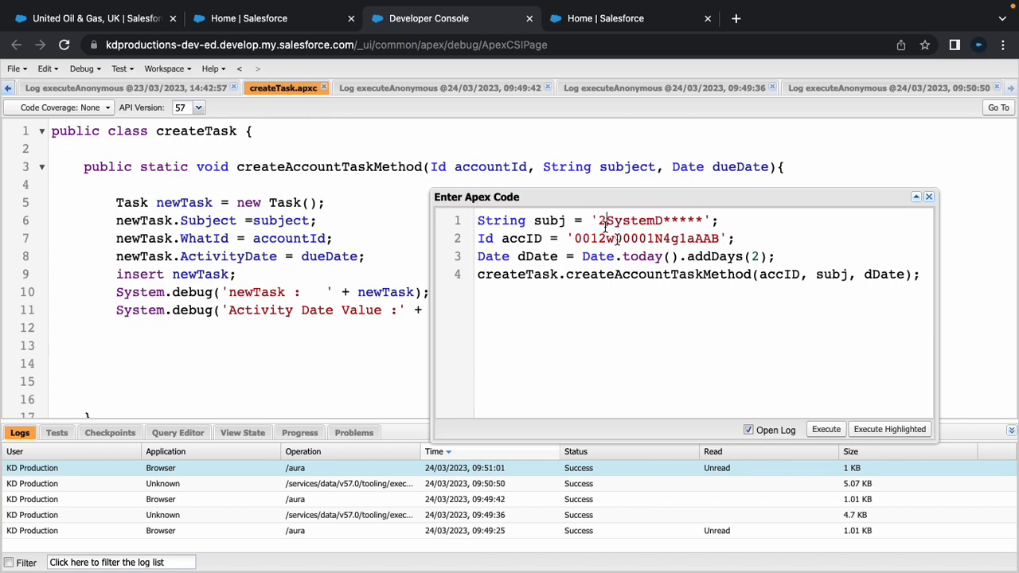
{"action": "left_click", "coordinate": [929, 197]}
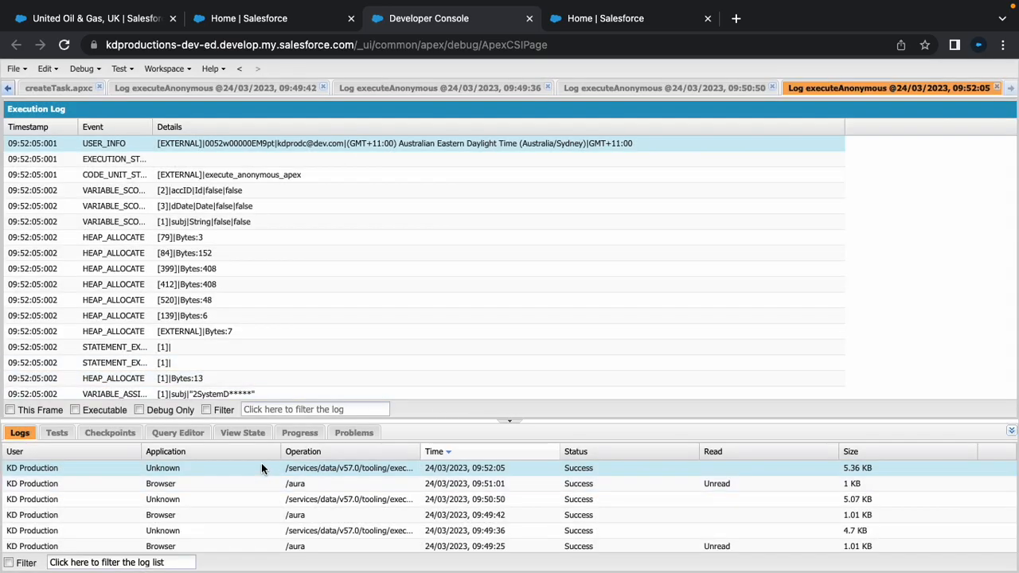
{"action": "left_click", "coordinate": [96, 18]}
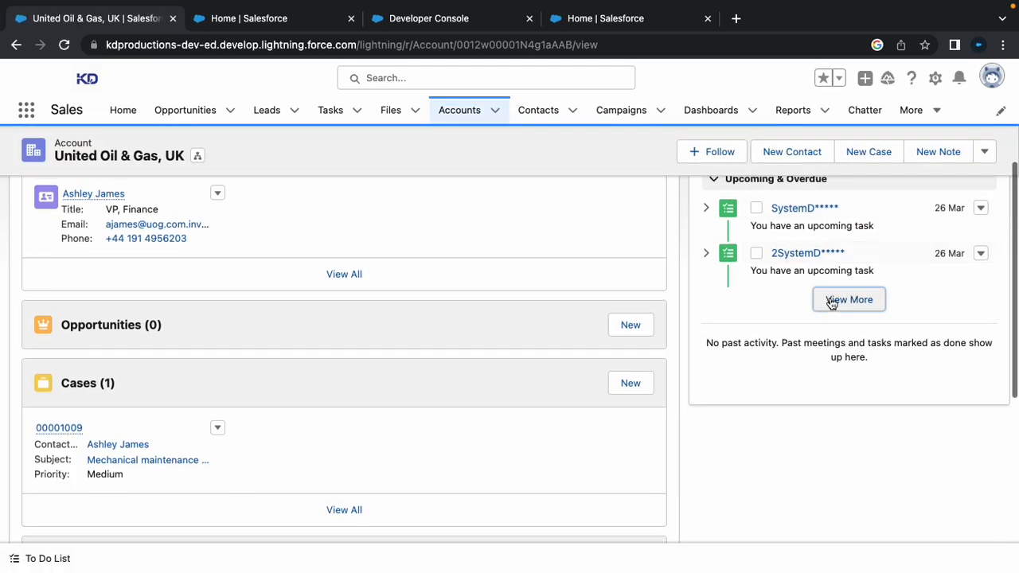
{"action": "left_click", "coordinate": [849, 300]}
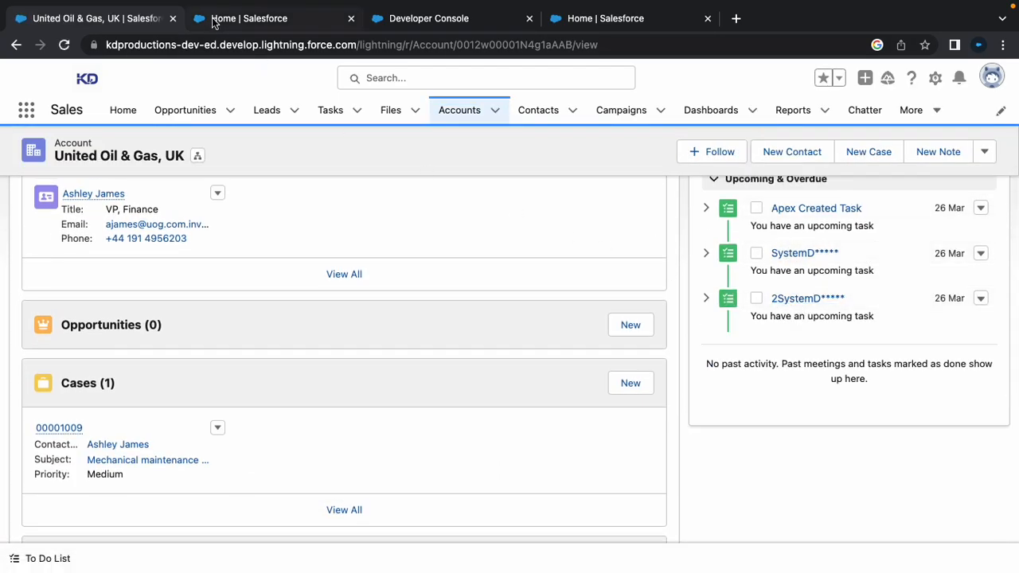
{"action": "left_click", "coordinate": [430, 18]}
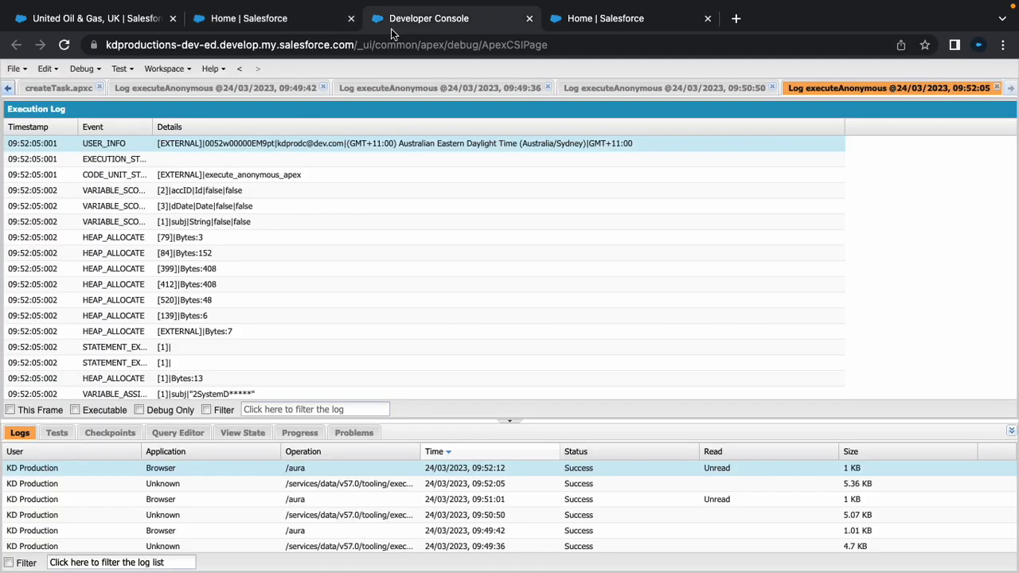
Filter the log to Debug Only showing the 2SystemD***** task and Activity Date Value :2023-03-26, then return to createTask.apxc.
{"action": "left_click", "coordinate": [140, 410]}
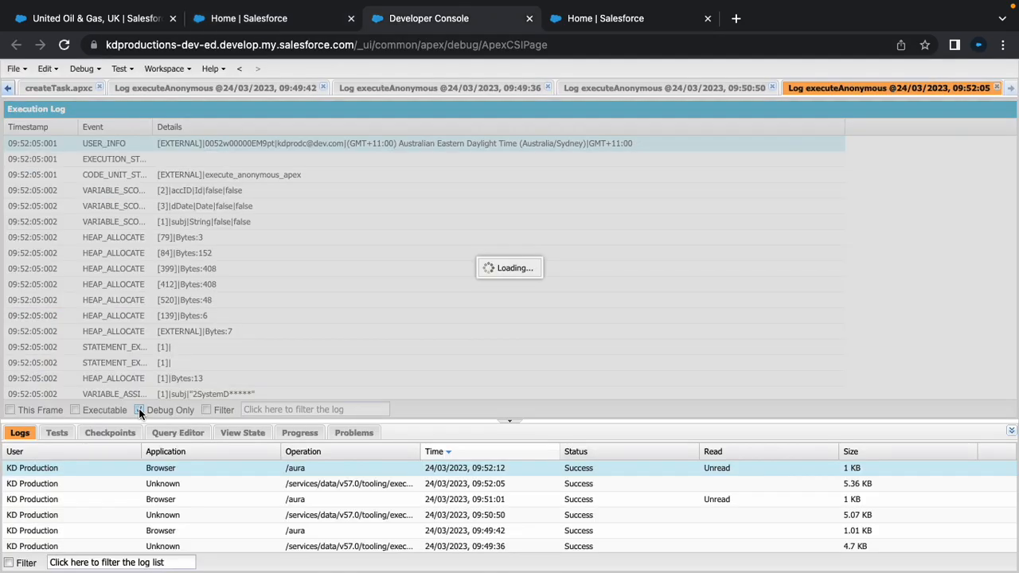
{"action": "left_click", "coordinate": [141, 411]}
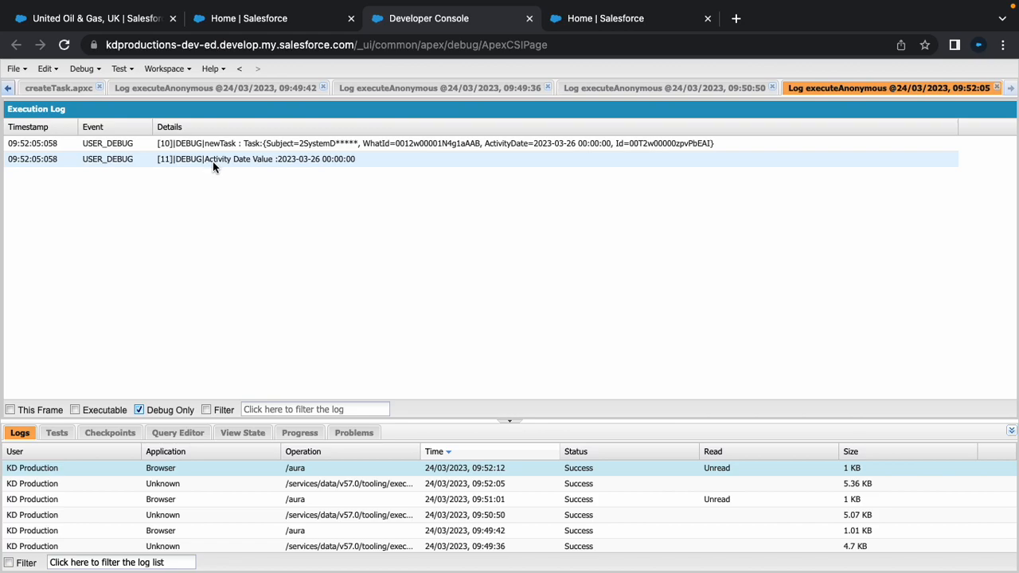
{"action": "mouse_move", "coordinate": [279, 168]}
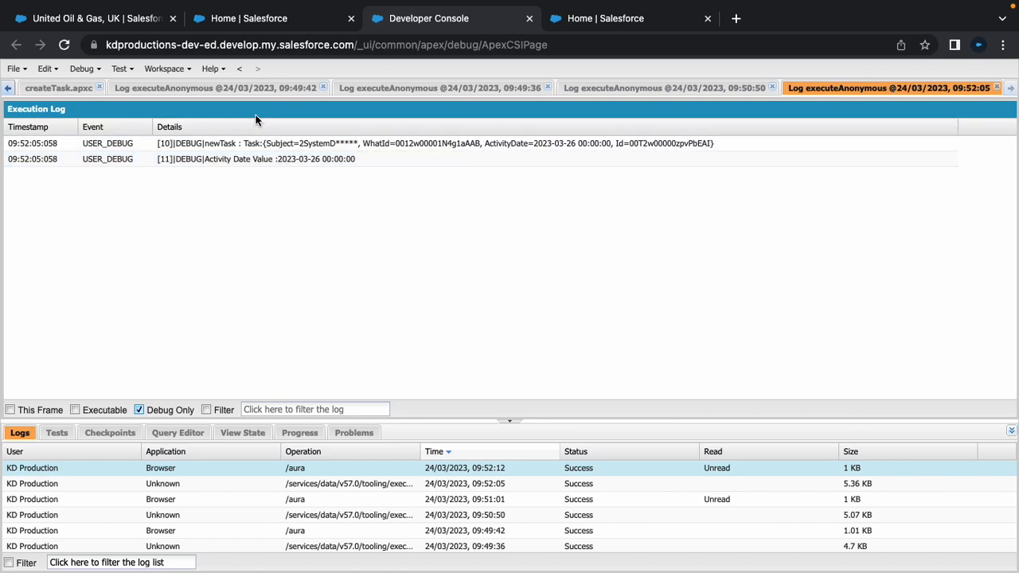
{"action": "left_click", "coordinate": [59, 88]}
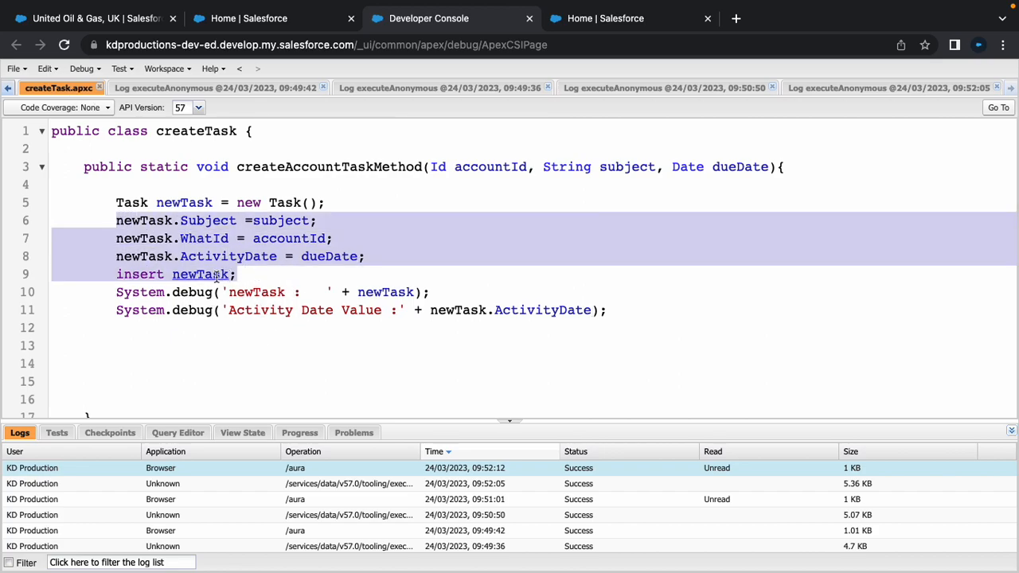
{"action": "left_click", "coordinate": [185, 203]}
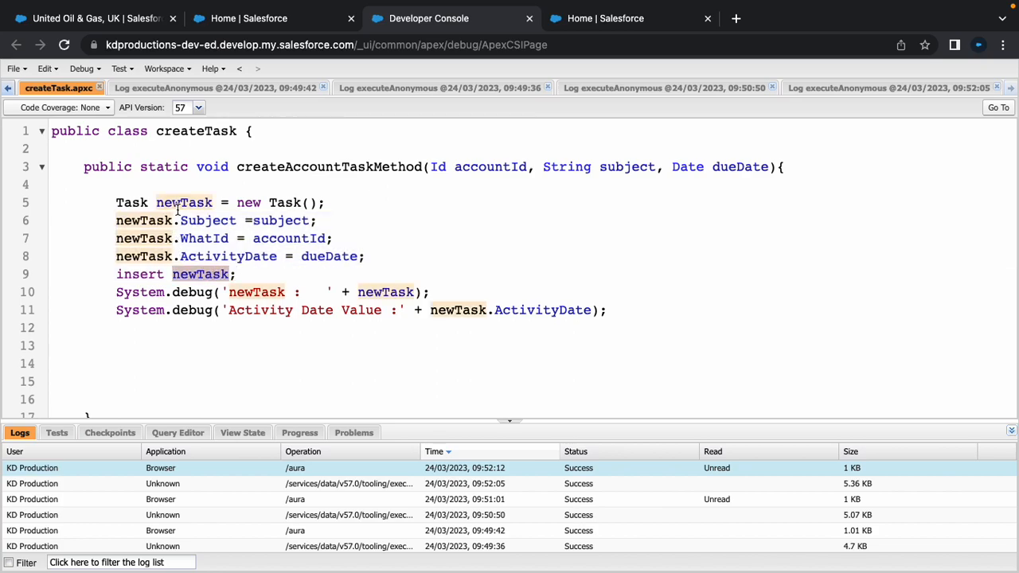